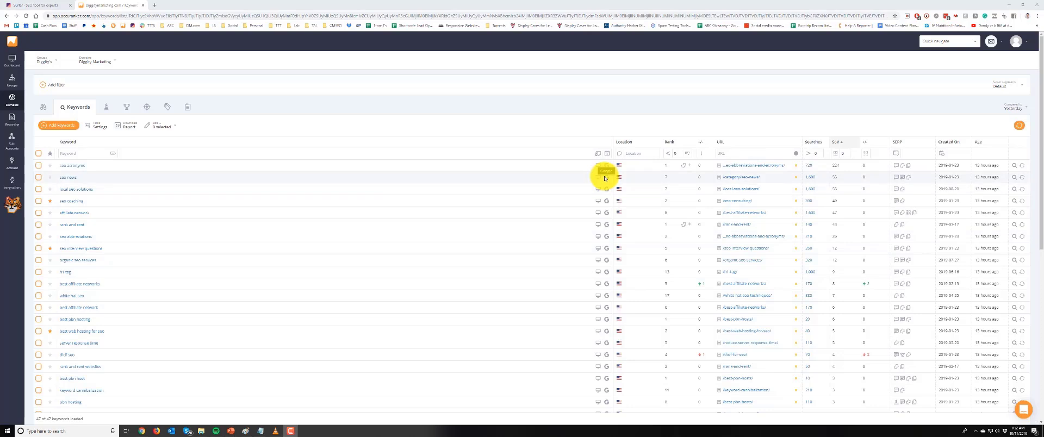
{"action": "mouse_move", "coordinate": [187, 210]}
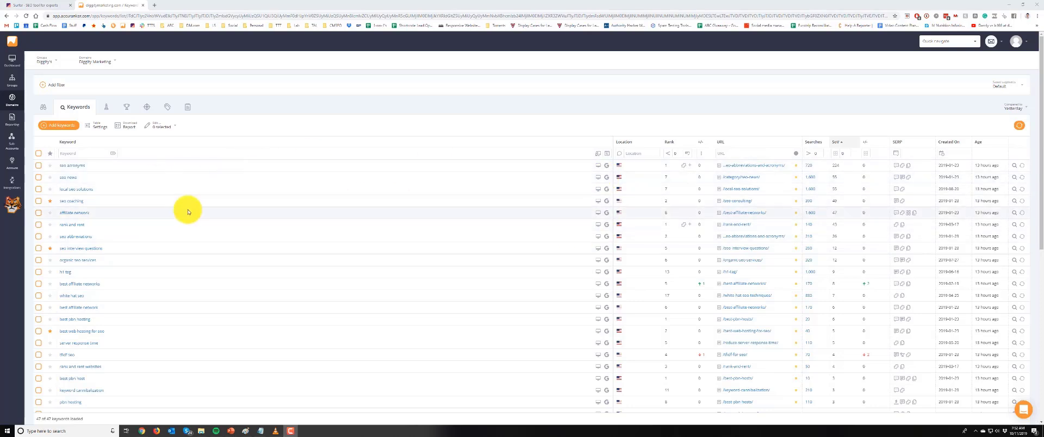
{"action": "mouse_move", "coordinate": [678, 206]}
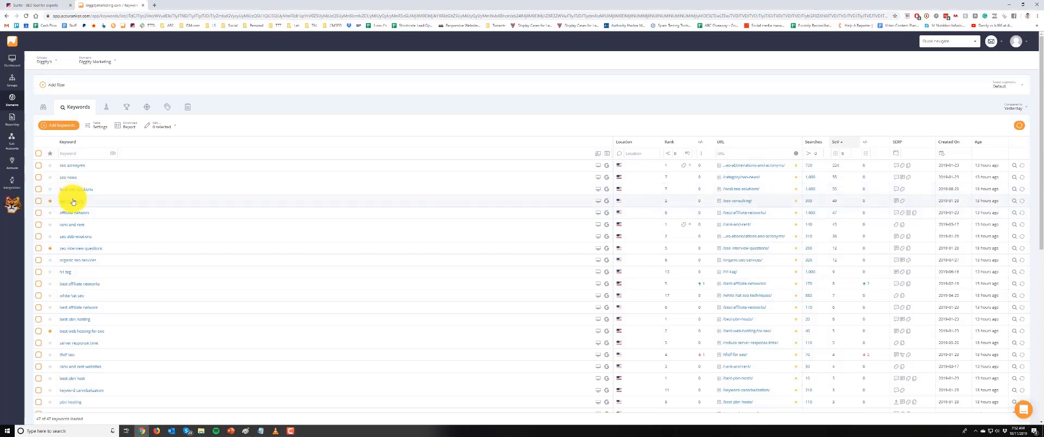
Check the seo coaching rank history, then return to the keyword list
{"action": "left_click", "coordinate": [70, 199]}
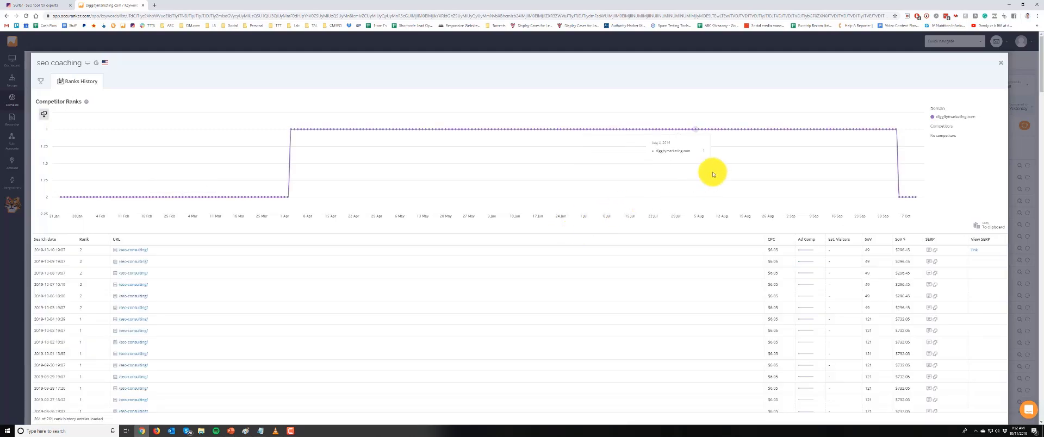
{"action": "mouse_move", "coordinate": [896, 132]}
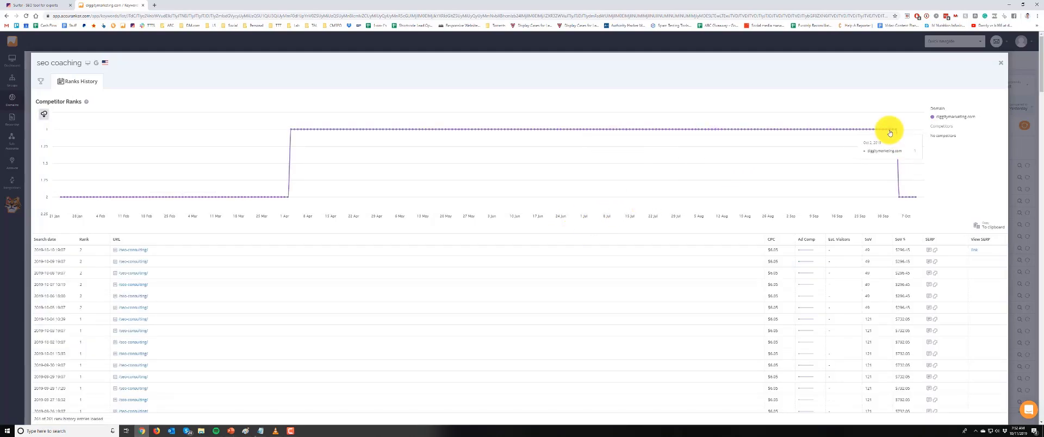
{"action": "left_click", "coordinate": [1000, 63]}
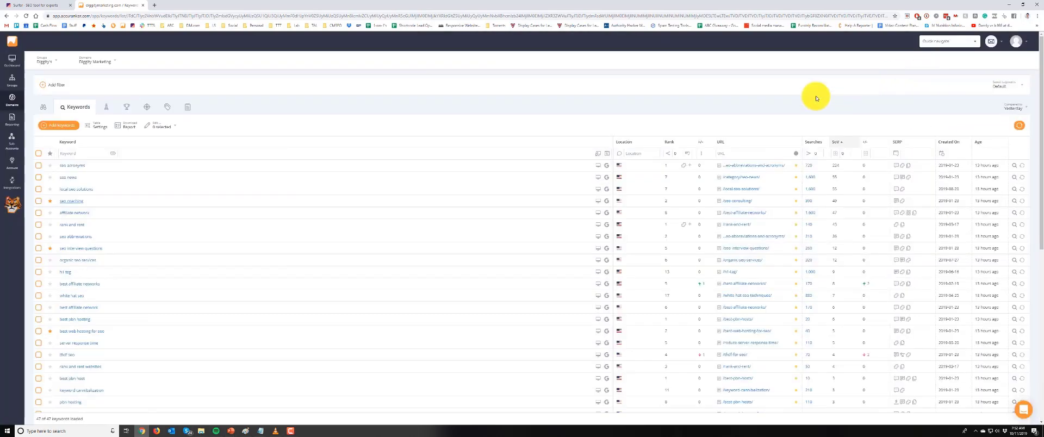
{"action": "mouse_move", "coordinate": [112, 88]}
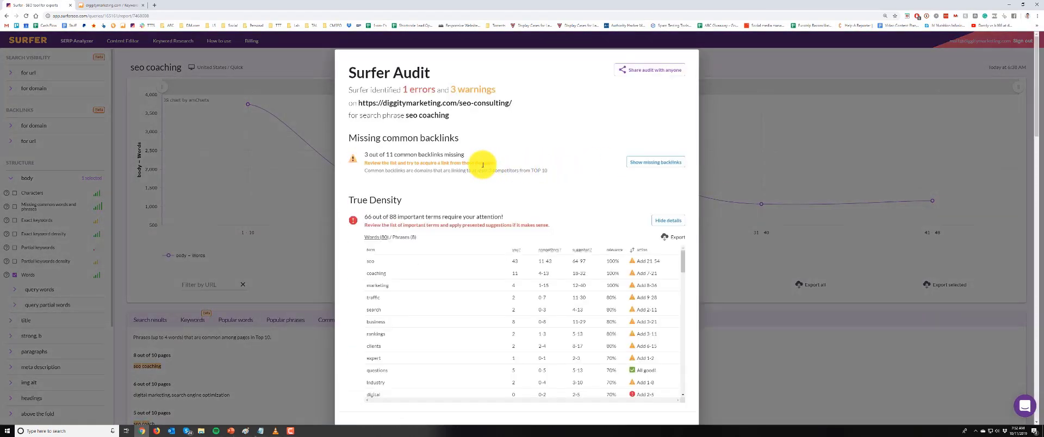
{"action": "mouse_move", "coordinate": [649, 162]}
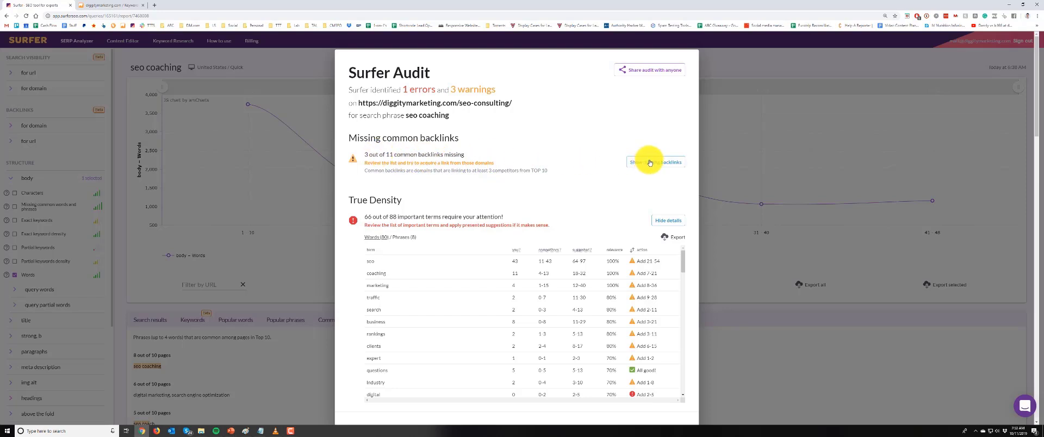
Show and hide the missing common backlink domains, then review the Words results
{"action": "left_click", "coordinate": [656, 162]}
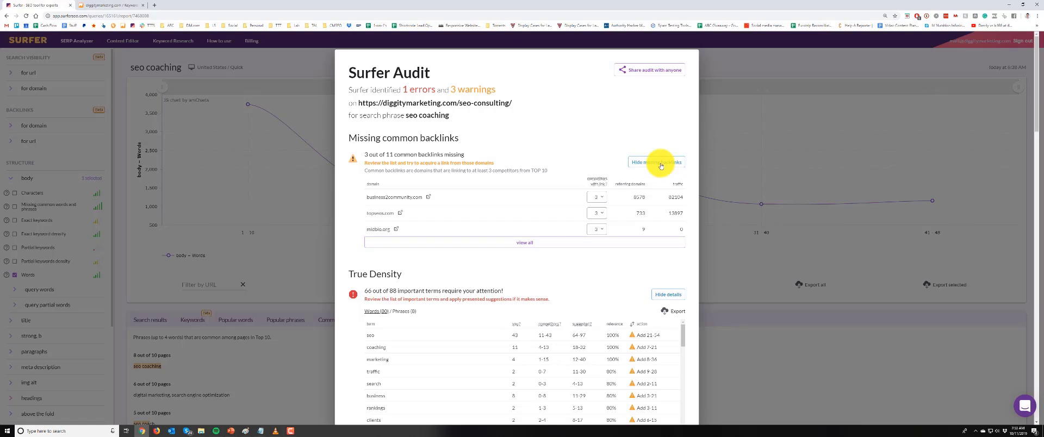
{"action": "left_click", "coordinate": [655, 162]}
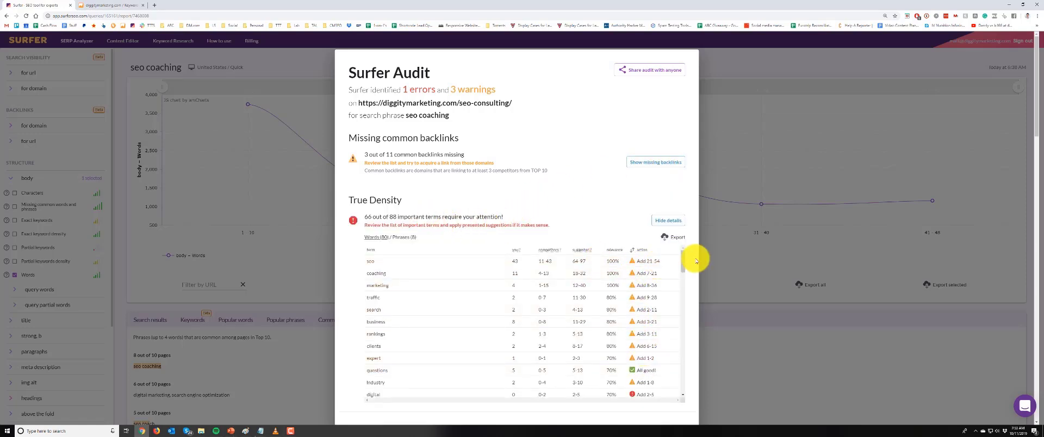
{"action": "scroll", "scroll_direction": "down", "scroll_amount": 3}
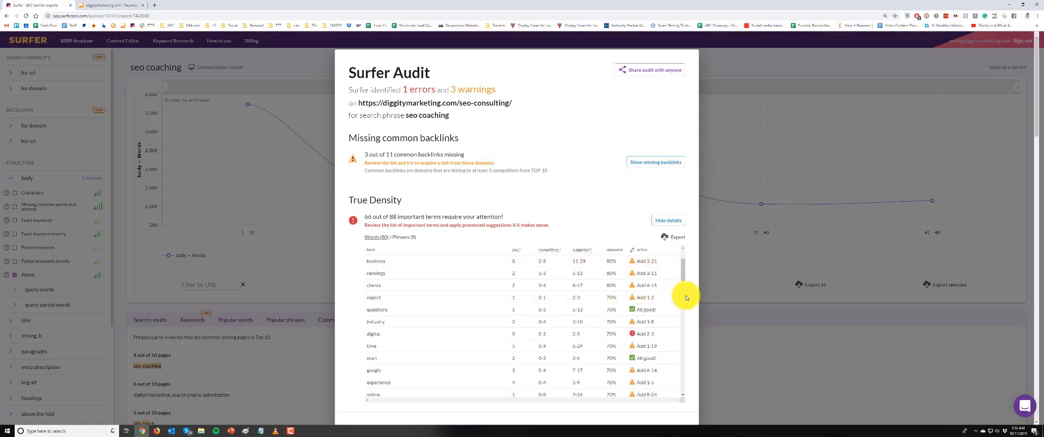
{"action": "scroll", "scroll_direction": "down", "scroll_amount": 3}
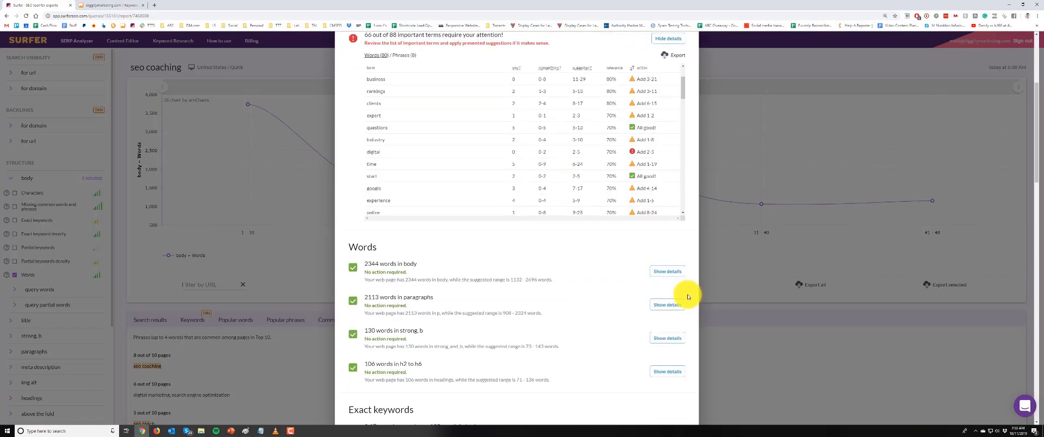
{"action": "mouse_move", "coordinate": [633, 281]}
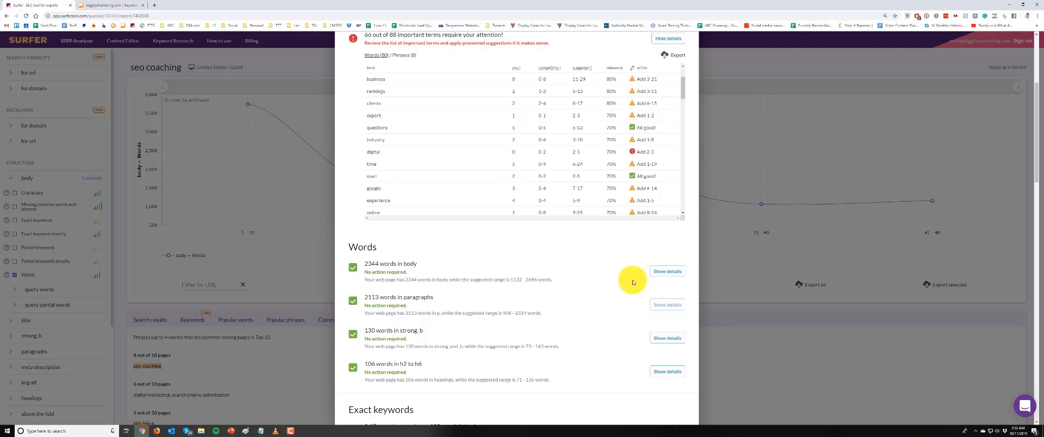
Expand the chart comparing the page's 2113 paragraph words against competitors
{"action": "left_click", "coordinate": [668, 304]}
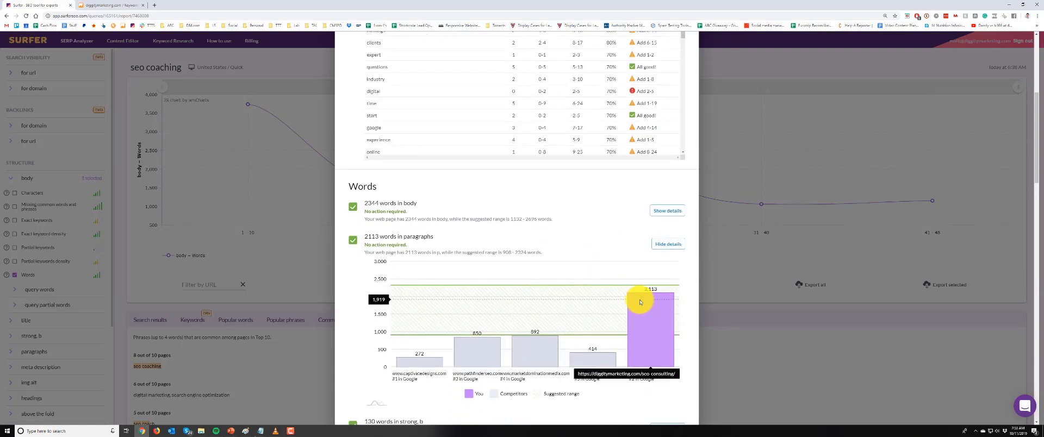
{"action": "mouse_move", "coordinate": [602, 366]}
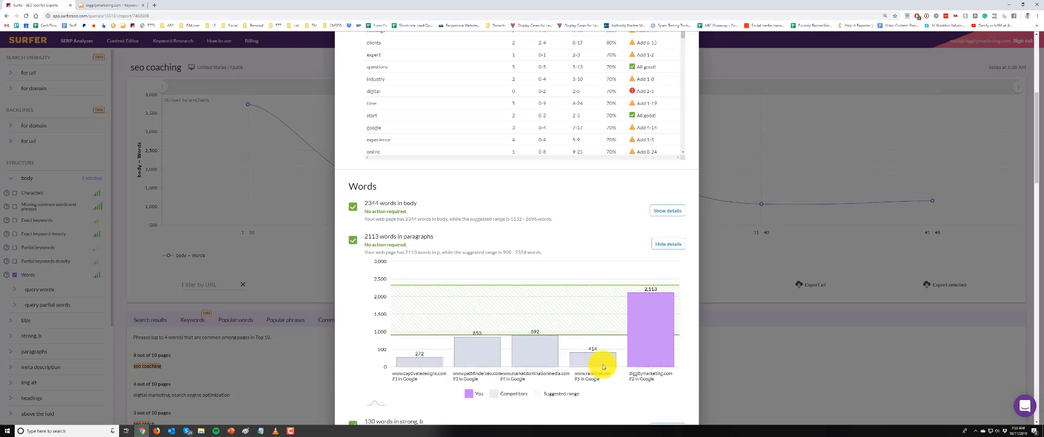
{"action": "mouse_move", "coordinate": [441, 353]}
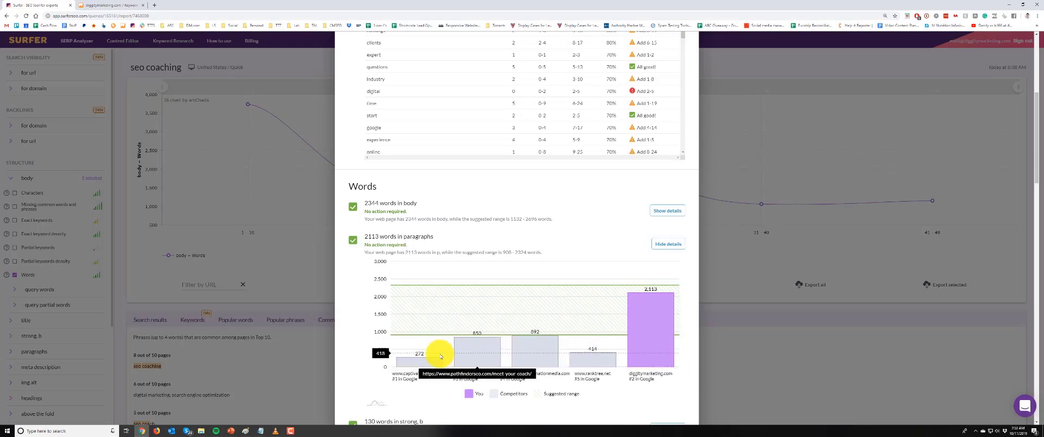
{"action": "mouse_move", "coordinate": [652, 281]}
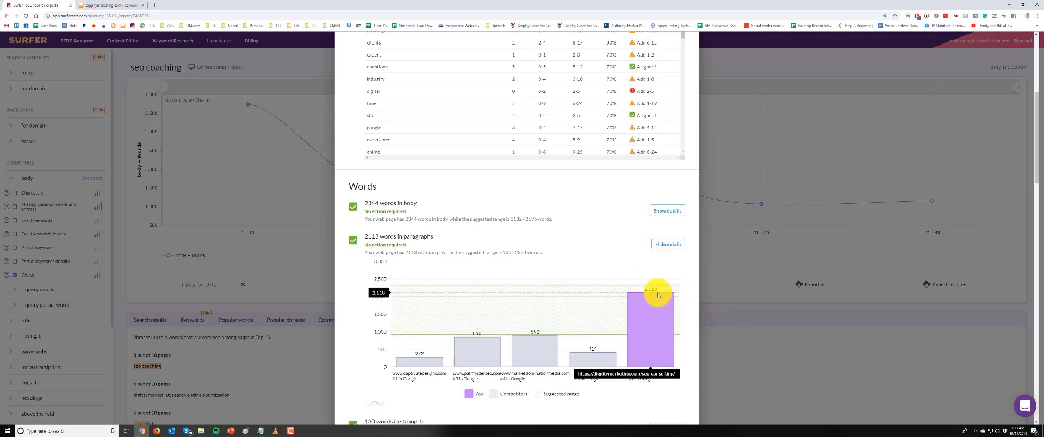
{"action": "scroll", "scroll_direction": "up", "scroll_amount": 3}
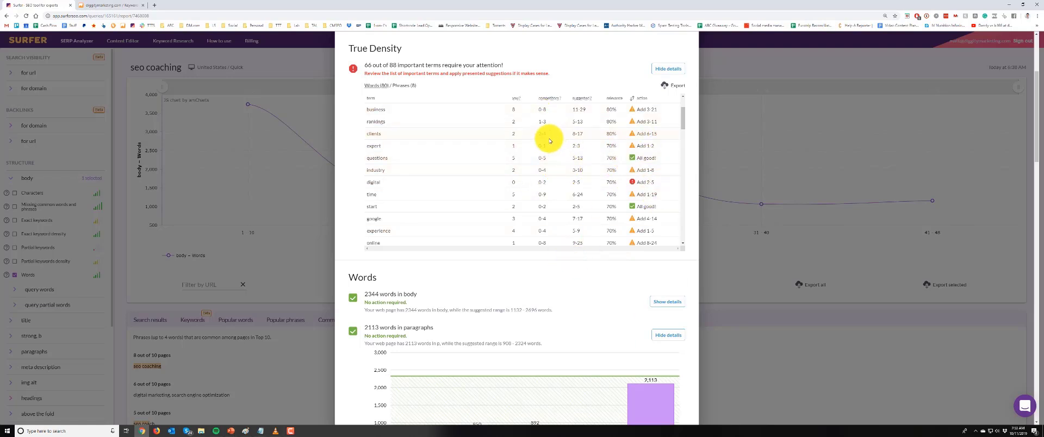
{"action": "scroll", "scroll_direction": "down", "scroll_amount": 3}
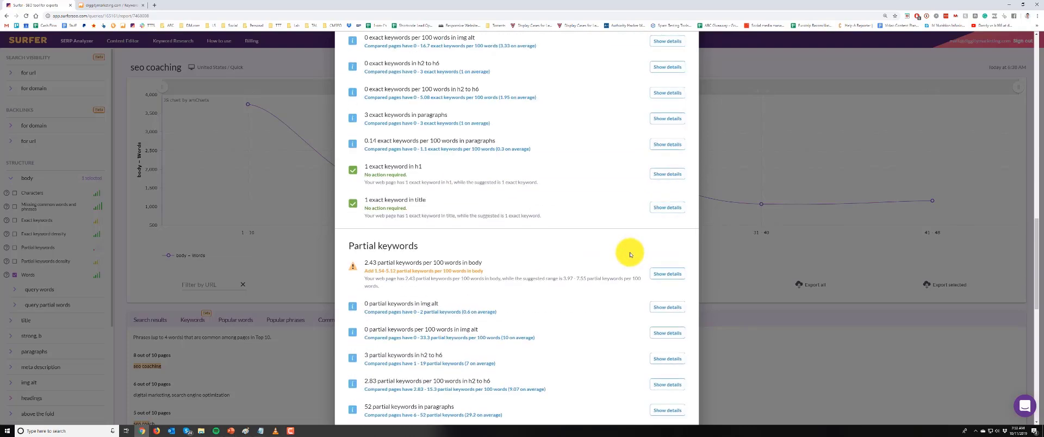
{"action": "scroll", "scroll_direction": "down", "scroll_amount": 3}
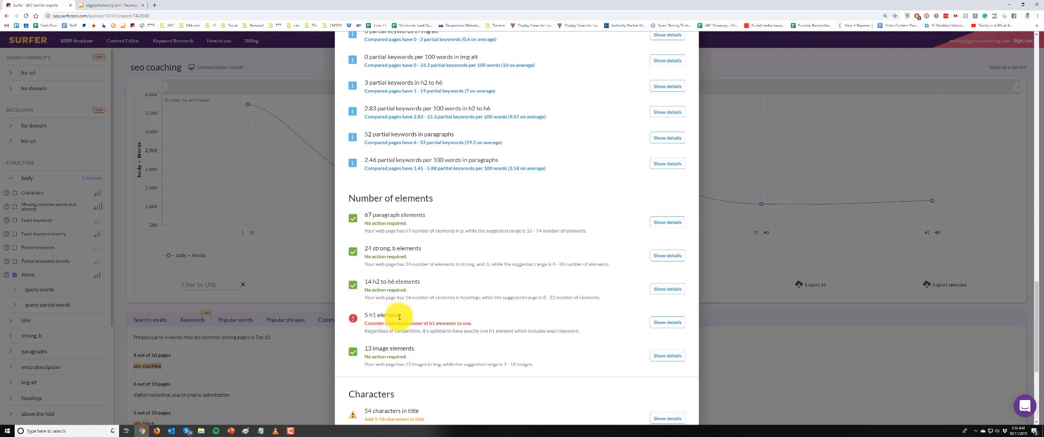
{"action": "mouse_move", "coordinate": [408, 319]}
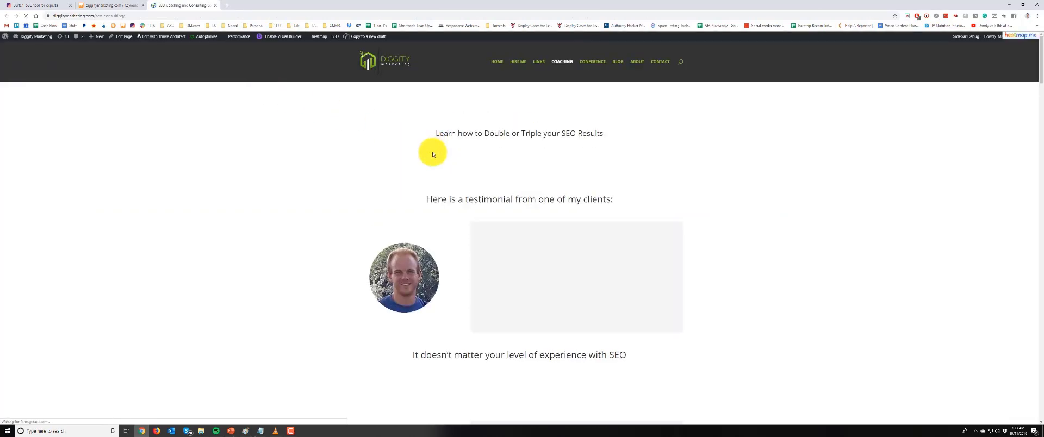
Read down through the SEO coaching page's pricing and guarantee sections
{"action": "scroll", "scroll_direction": "down", "scroll_amount": 3}
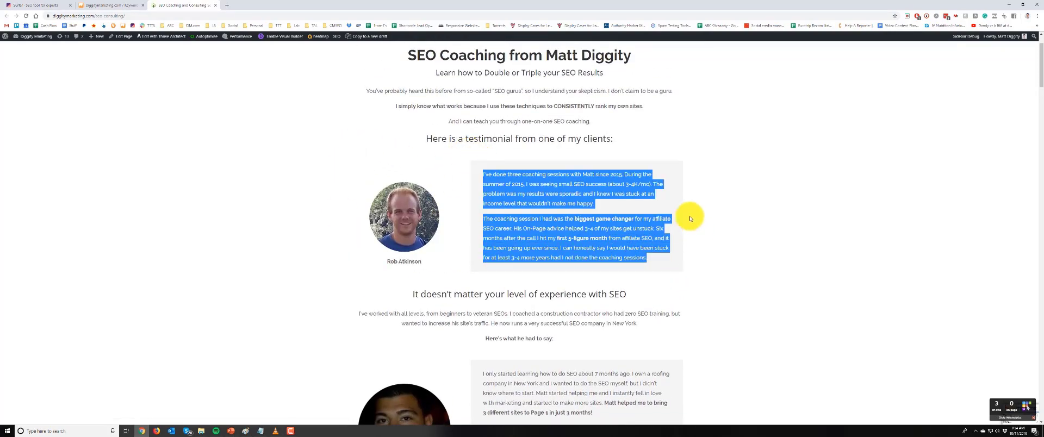
{"action": "scroll", "scroll_direction": "down", "scroll_amount": 3}
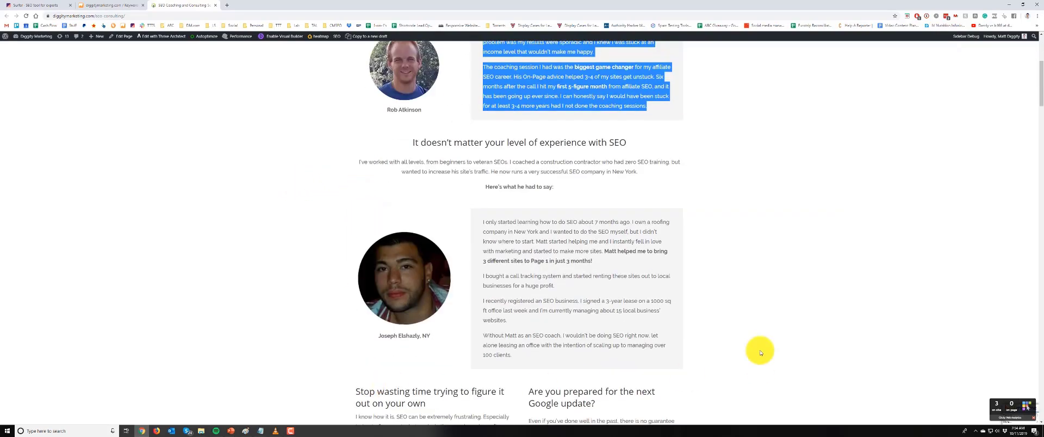
{"action": "scroll", "scroll_direction": "down", "scroll_amount": 3}
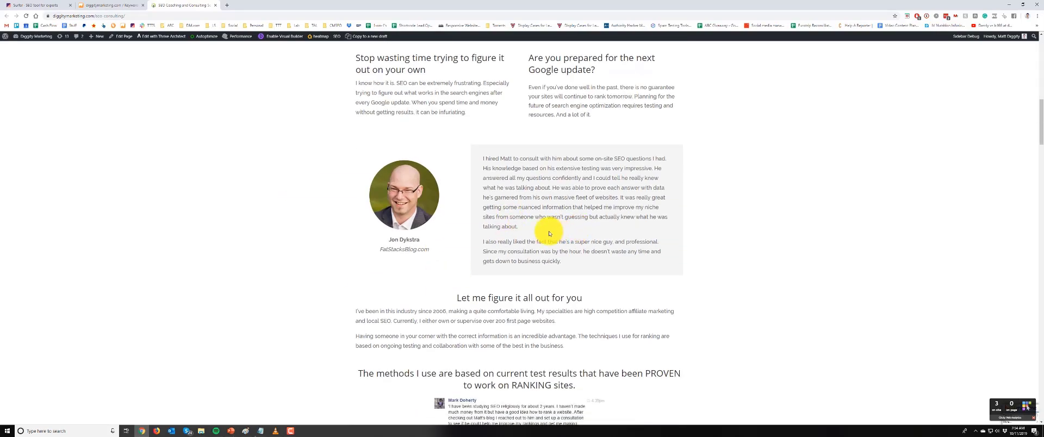
{"action": "scroll", "scroll_direction": "down", "scroll_amount": 3}
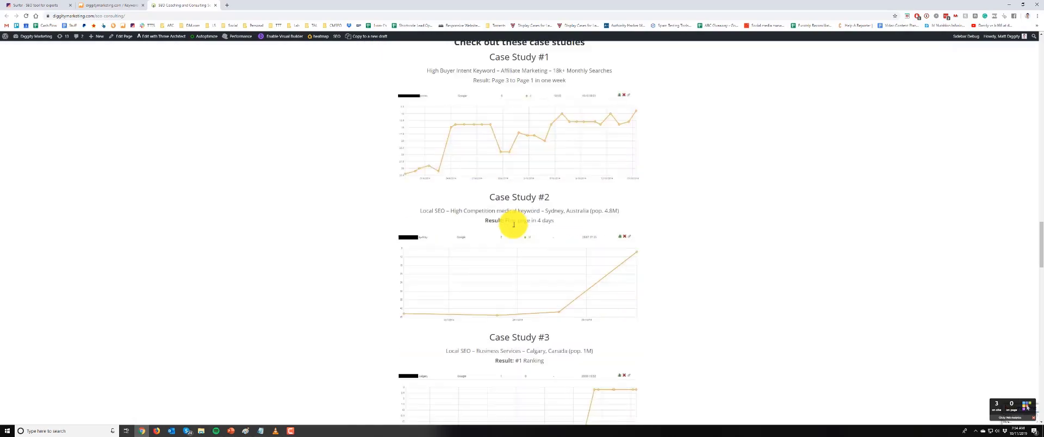
{"action": "scroll", "scroll_direction": "down", "scroll_amount": 3}
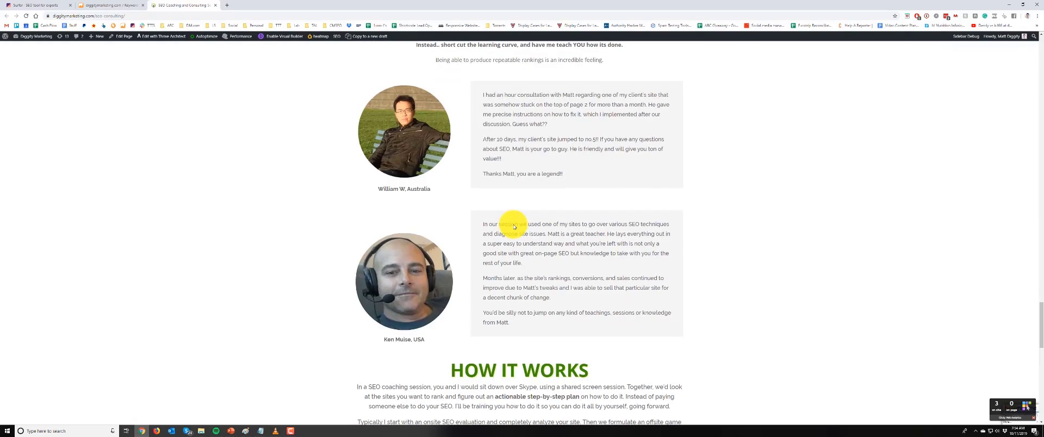
{"action": "scroll", "scroll_direction": "down", "scroll_amount": 3}
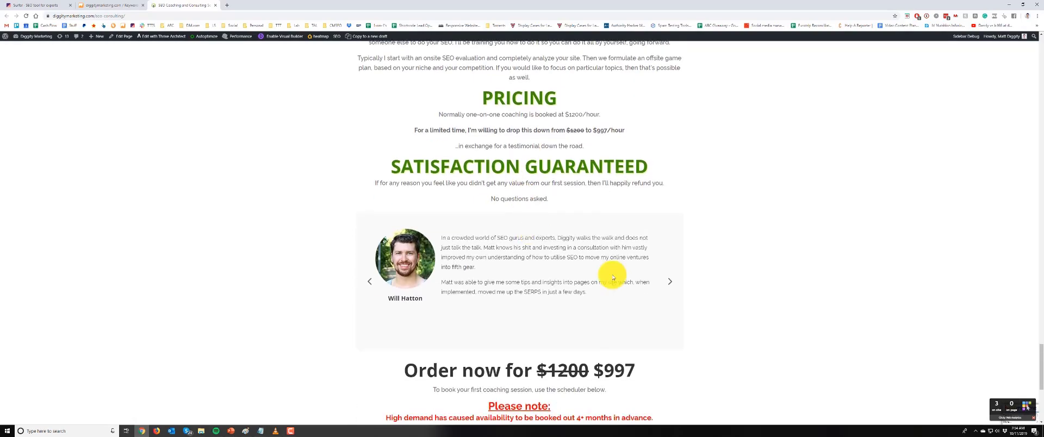
Cycle through two more client testimonials and keep reading the page
{"action": "left_click", "coordinate": [670, 280]}
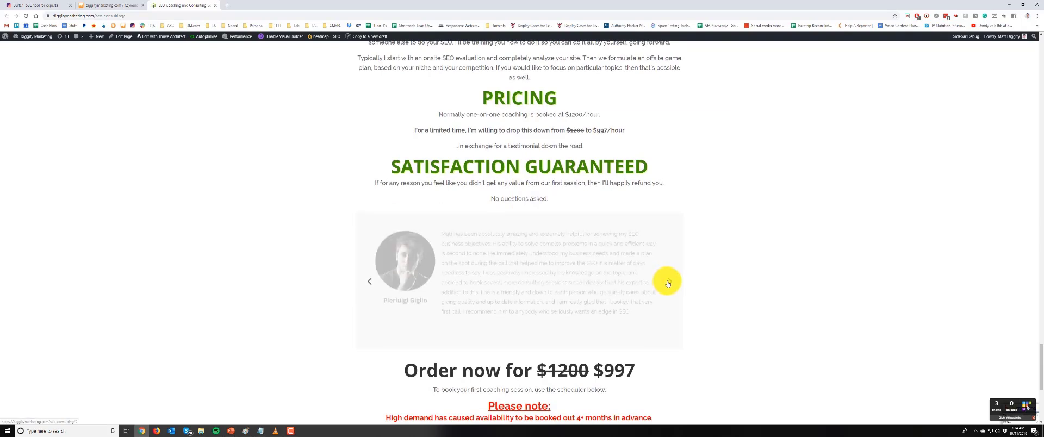
{"action": "left_click", "coordinate": [667, 283]}
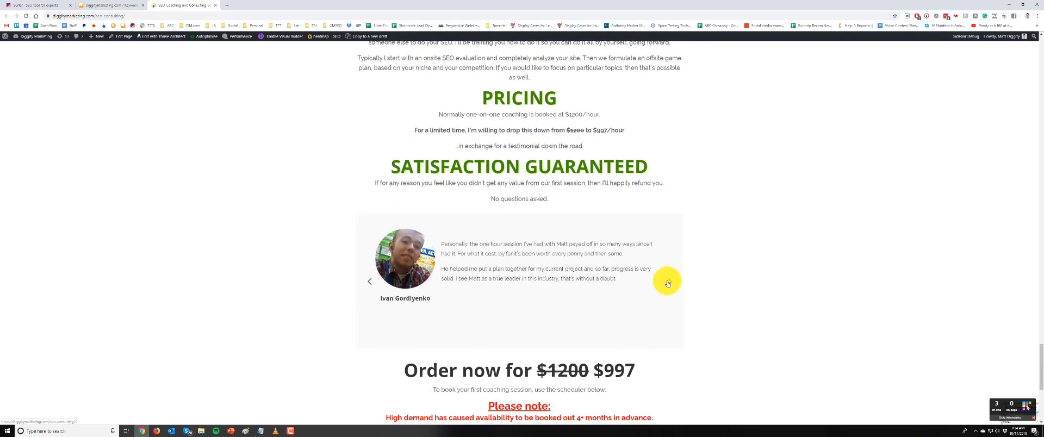
{"action": "scroll", "scroll_direction": "up", "scroll_amount": 3}
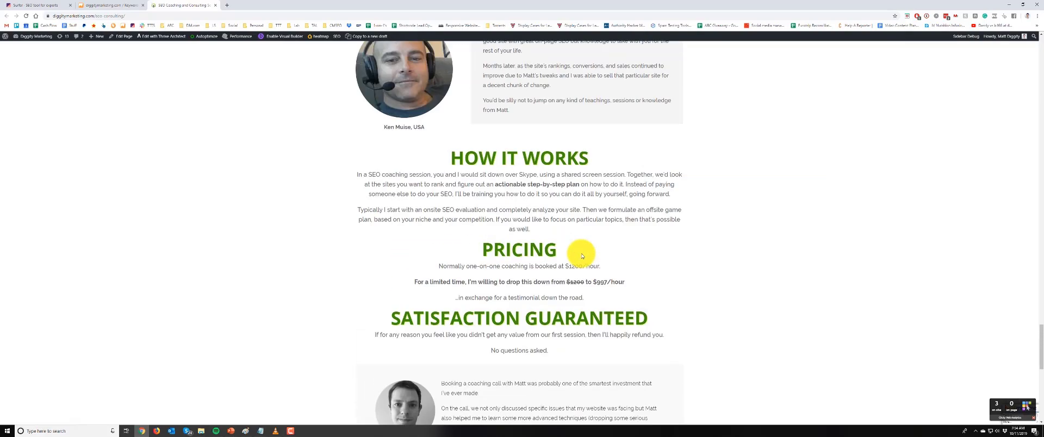
{"action": "scroll", "scroll_direction": "down", "scroll_amount": 3}
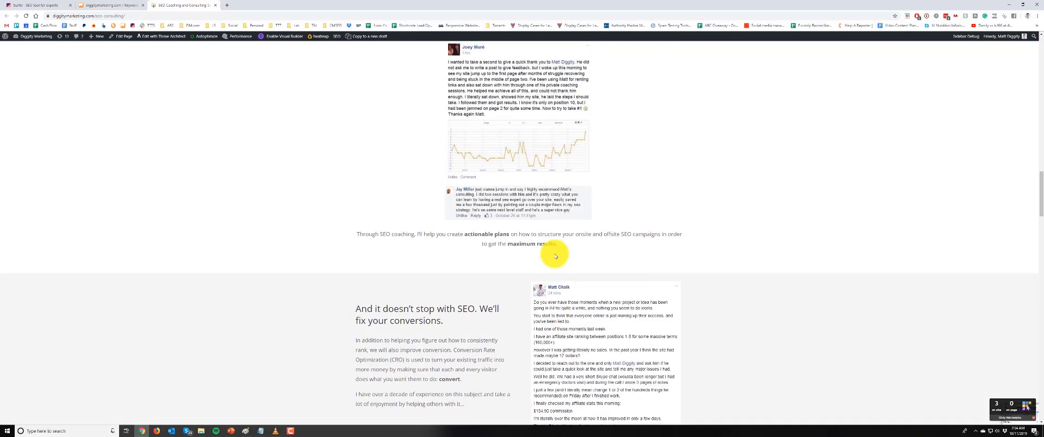
{"action": "scroll", "scroll_direction": "up", "scroll_amount": 3}
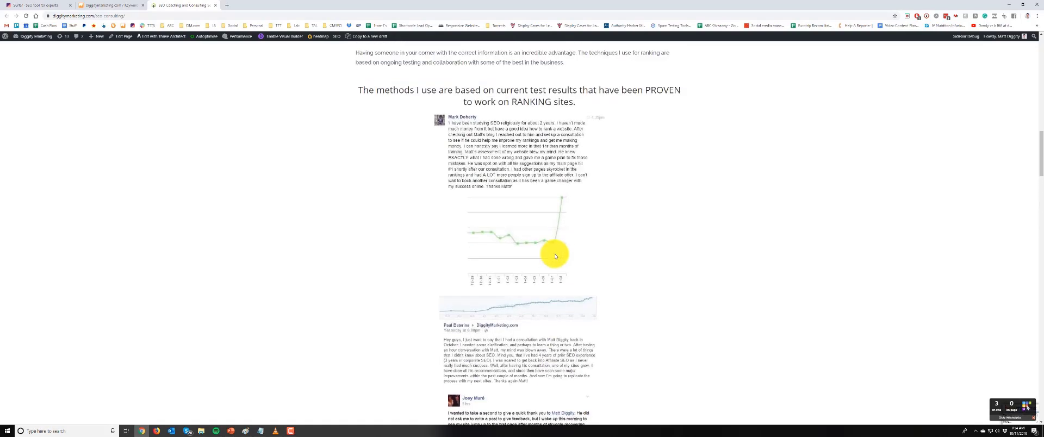
{"action": "scroll", "scroll_direction": "down", "scroll_amount": 3}
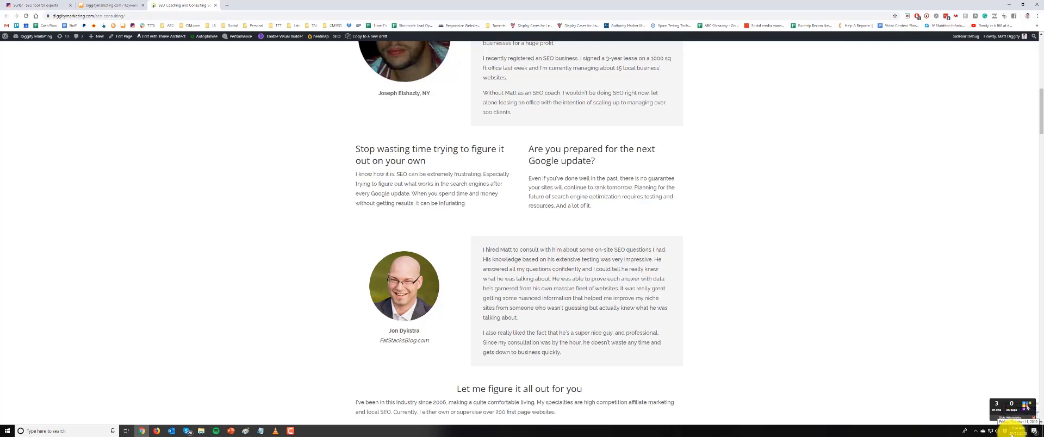
{"action": "mouse_move", "coordinate": [826, 277]}
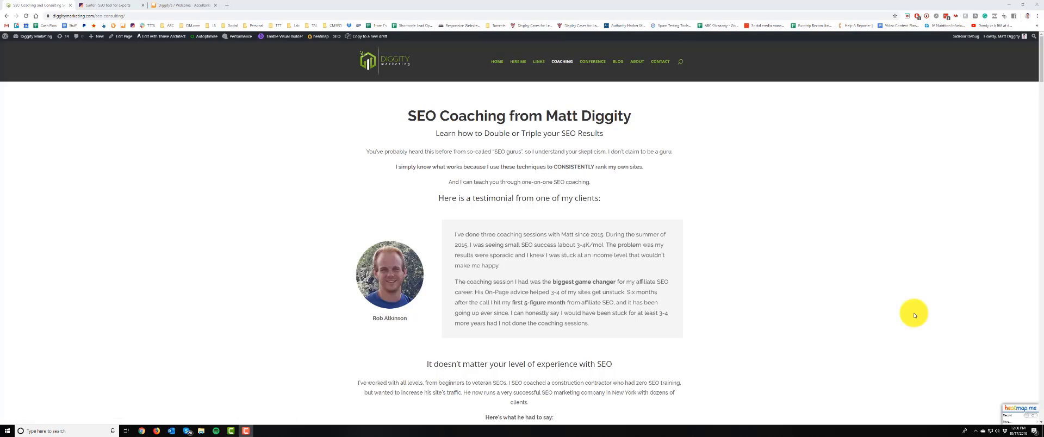
{"action": "mouse_move", "coordinate": [833, 262]}
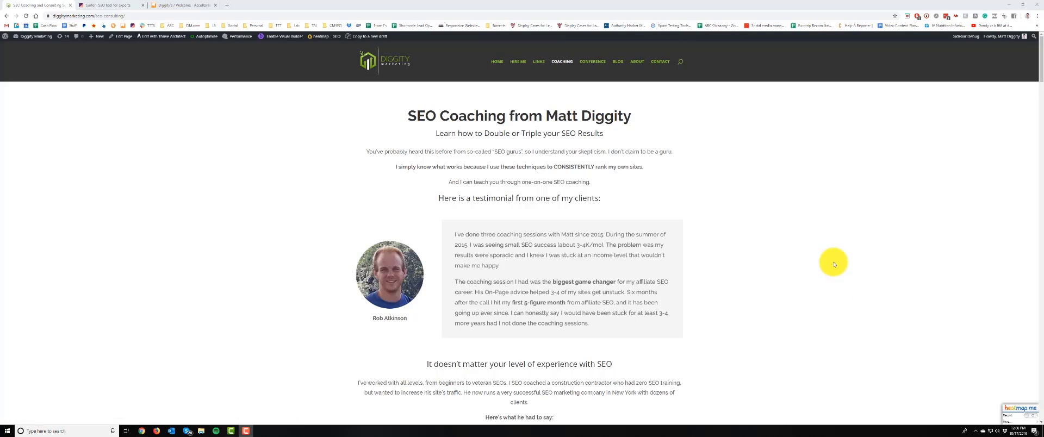
{"action": "mouse_move", "coordinate": [762, 169]}
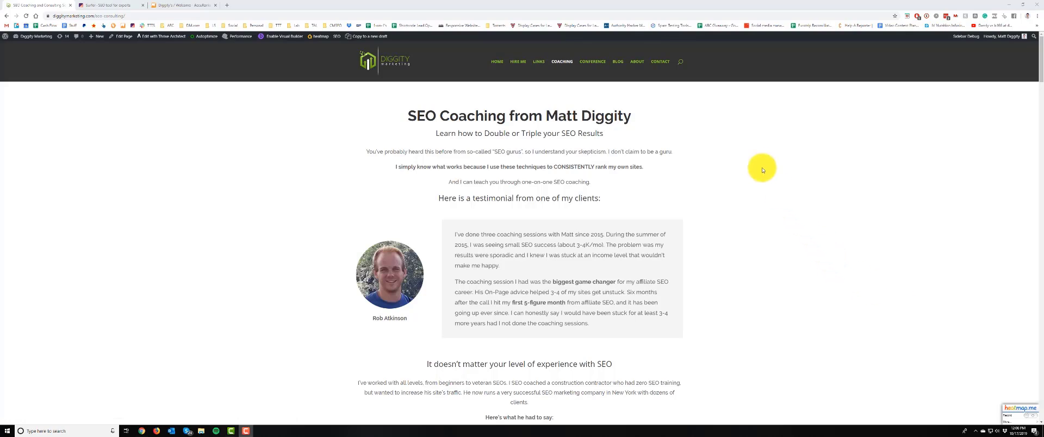
{"action": "scroll", "scroll_direction": "down", "scroll_amount": 3}
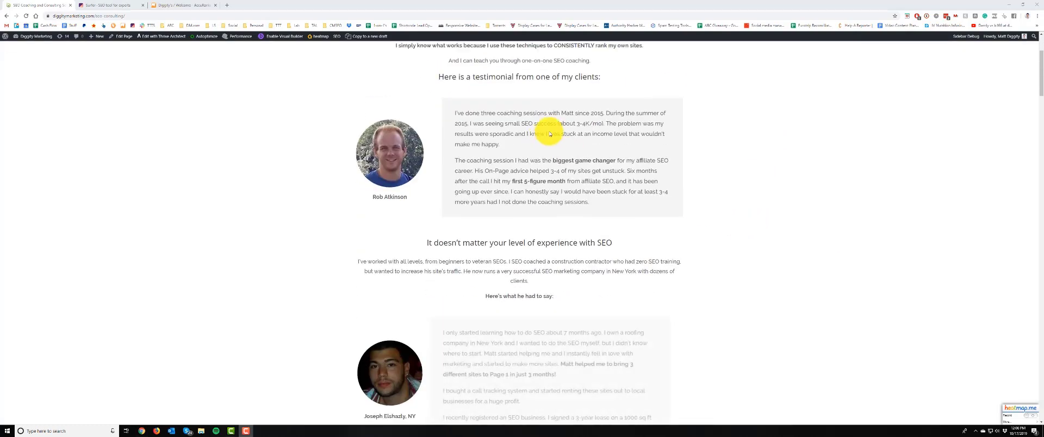
{"action": "scroll", "scroll_direction": "up", "scroll_amount": 3}
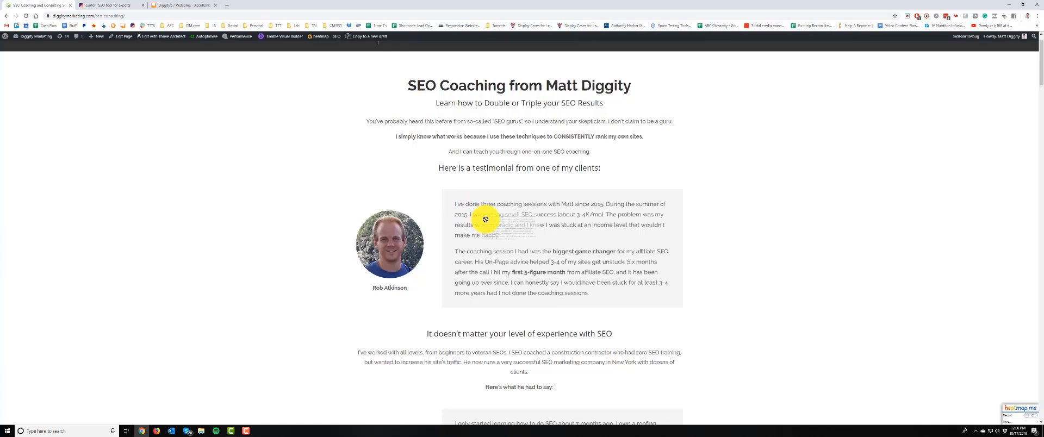
{"action": "mouse_move", "coordinate": [546, 261]}
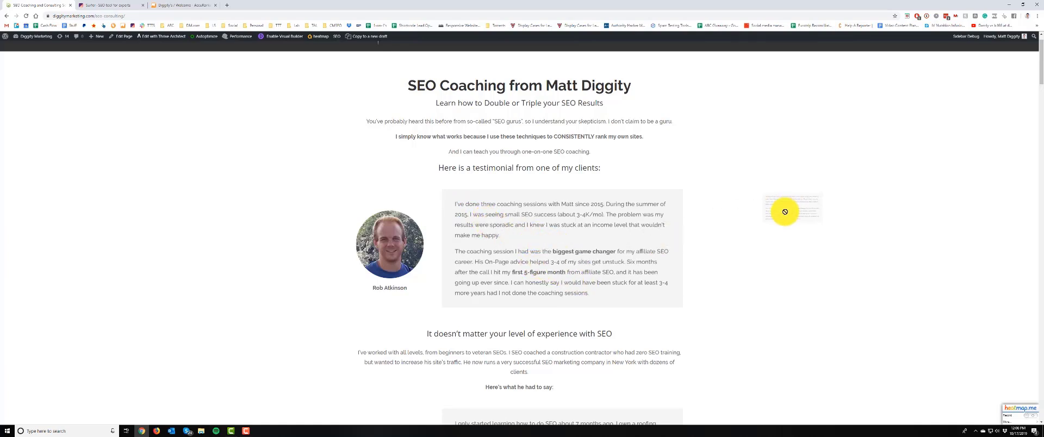
{"action": "scroll", "scroll_direction": "down", "scroll_amount": 3}
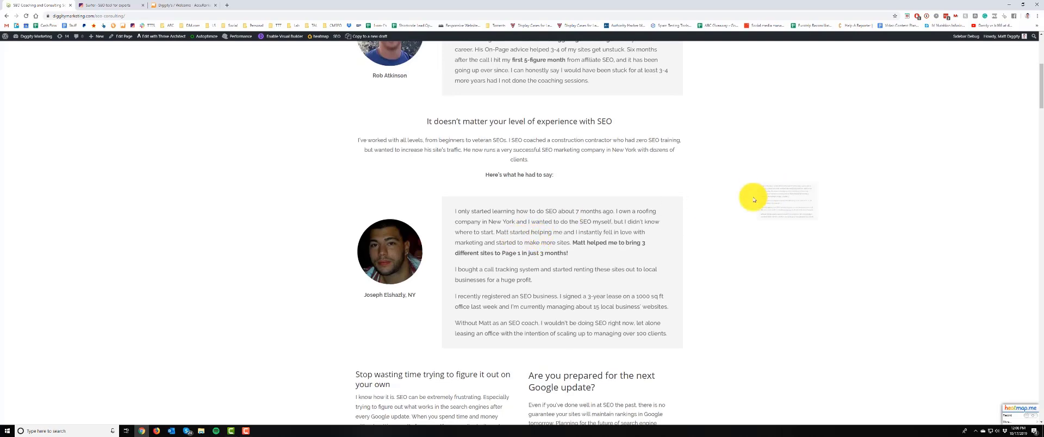
{"action": "scroll", "scroll_direction": "down", "scroll_amount": 3}
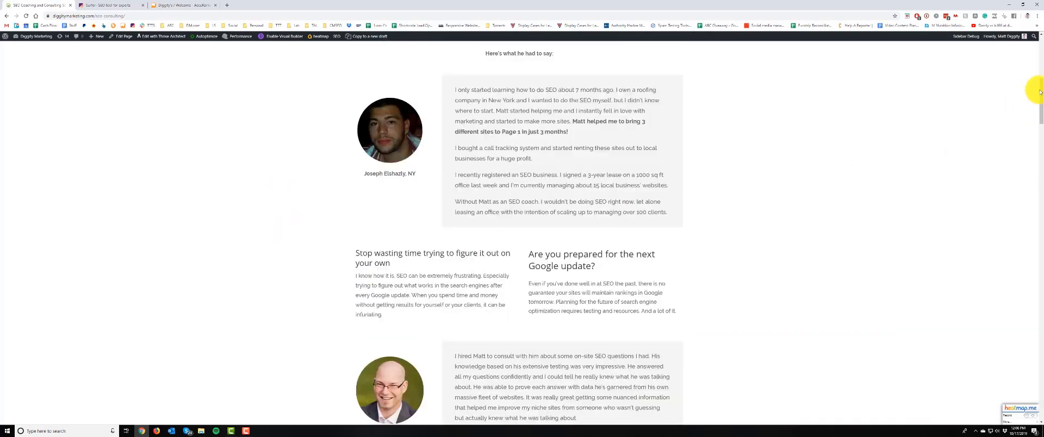
{"action": "scroll", "scroll_direction": "down", "scroll_amount": 3}
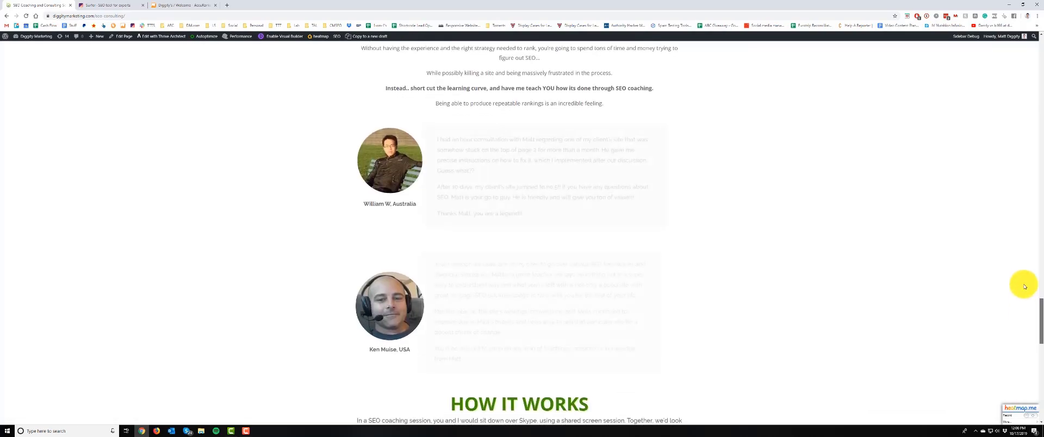
{"action": "scroll", "scroll_direction": "down", "scroll_amount": 3}
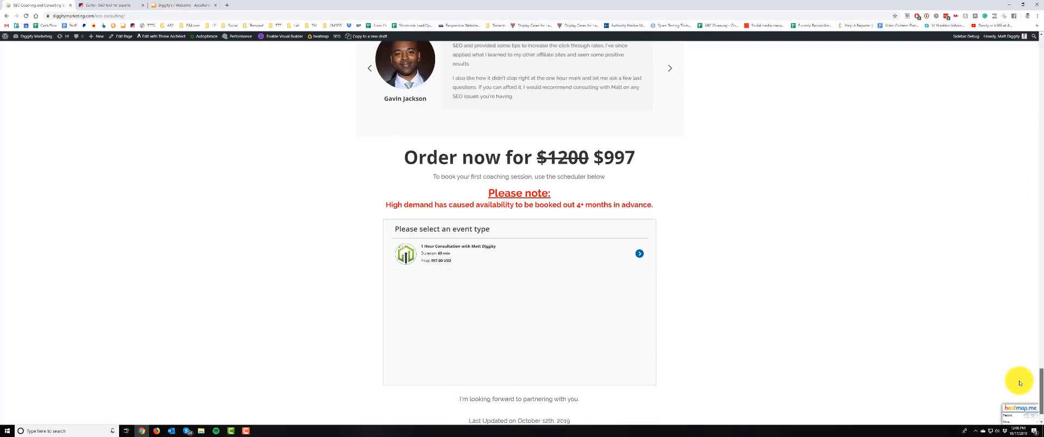
{"action": "scroll", "scroll_direction": "up", "scroll_amount": 3}
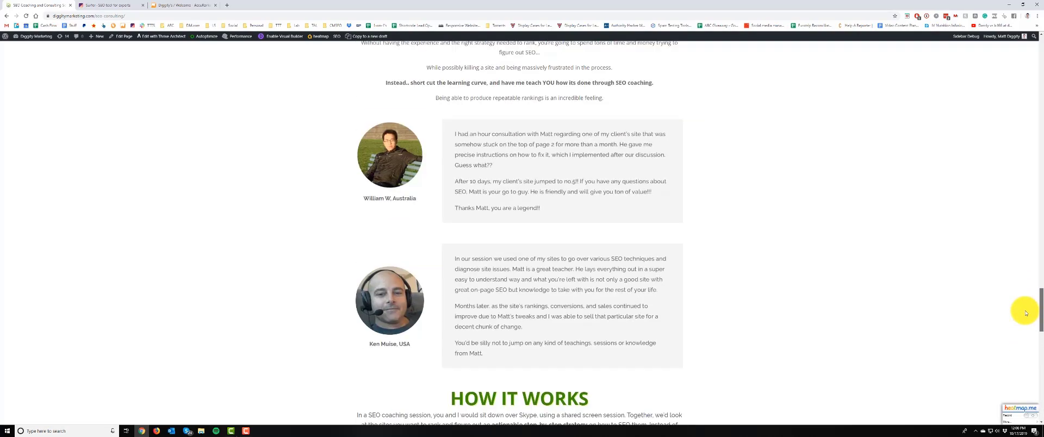
{"action": "scroll", "scroll_direction": "down", "scroll_amount": 3}
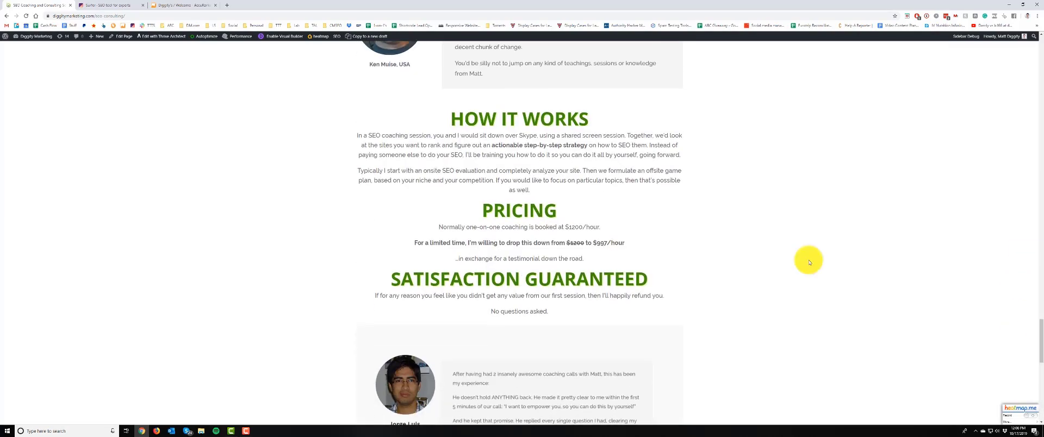
{"action": "double_click", "coordinate": [530, 211]}
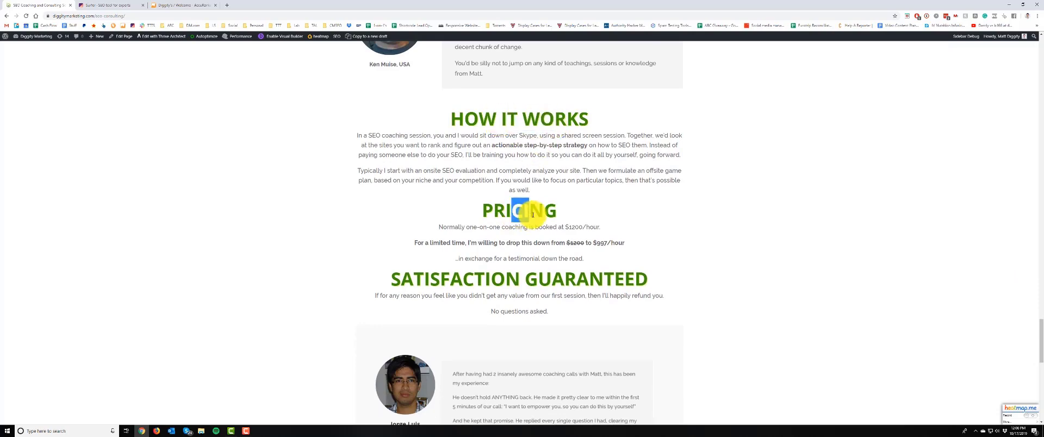
{"action": "scroll", "scroll_direction": "down", "scroll_amount": 3}
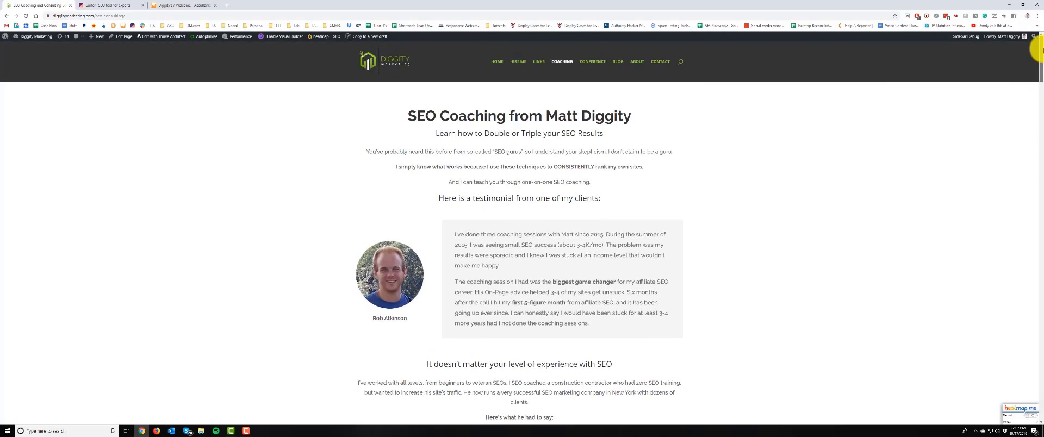
{"action": "mouse_move", "coordinate": [402, 183]}
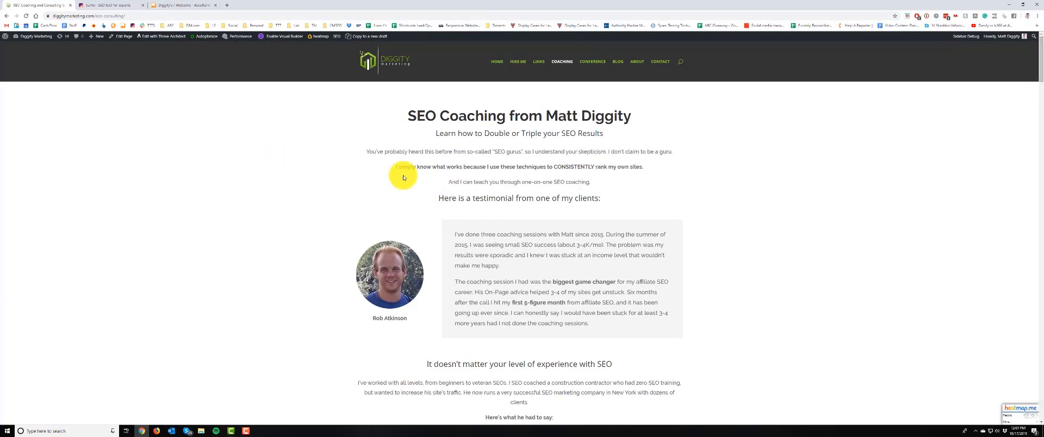
{"action": "mouse_move", "coordinate": [496, 186]}
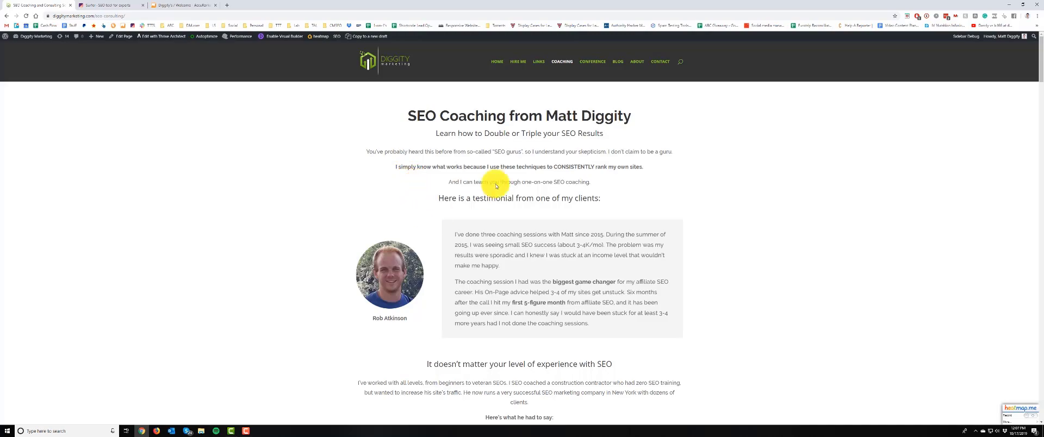
Finish reading the testimonials and conversion-optimization section, then return to Surfer
{"action": "scroll", "scroll_direction": "down", "scroll_amount": 3}
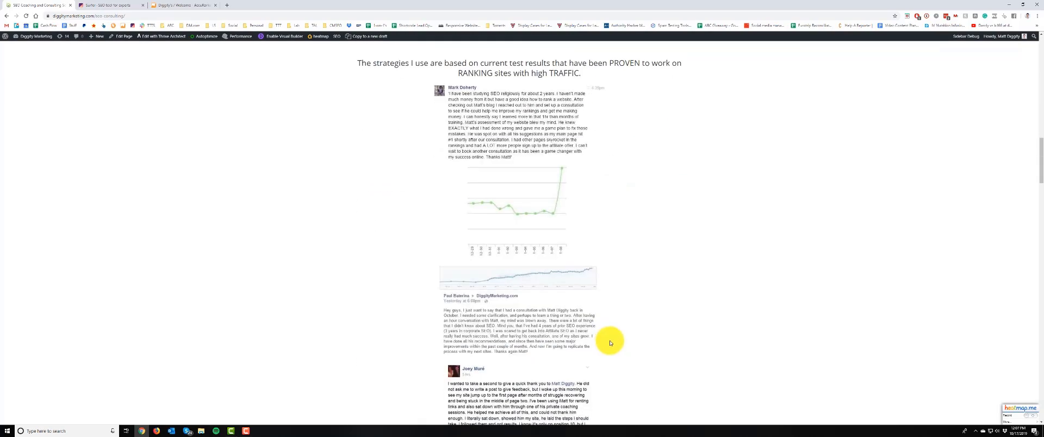
{"action": "scroll", "scroll_direction": "down", "scroll_amount": 3}
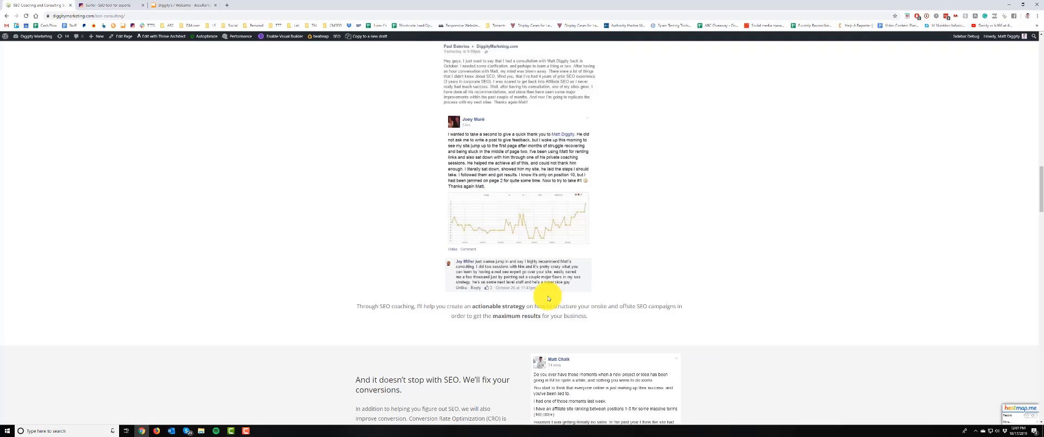
{"action": "scroll", "scroll_direction": "down", "scroll_amount": 3}
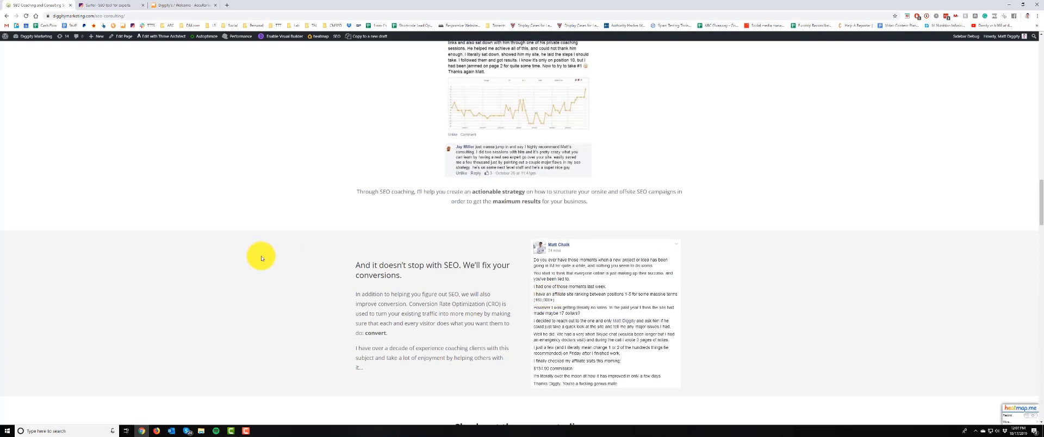
{"action": "left_click", "coordinate": [111, 4]}
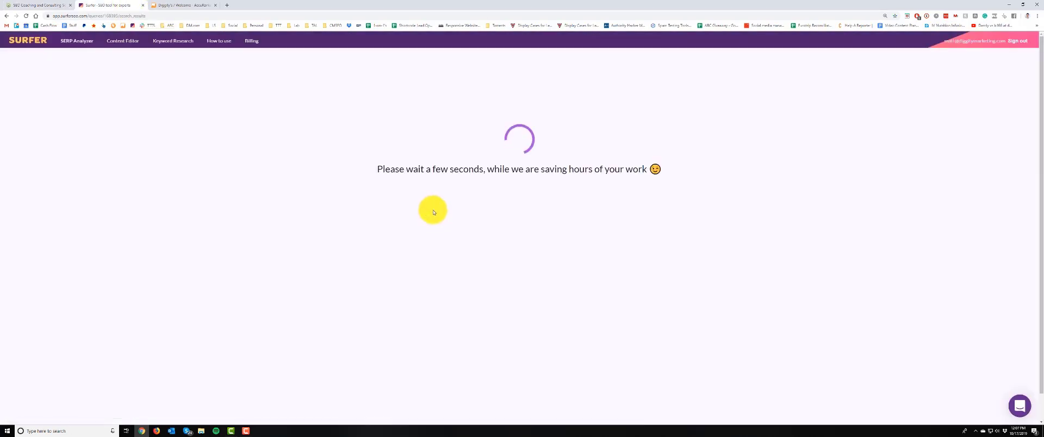
{"action": "mouse_move", "coordinate": [603, 276]}
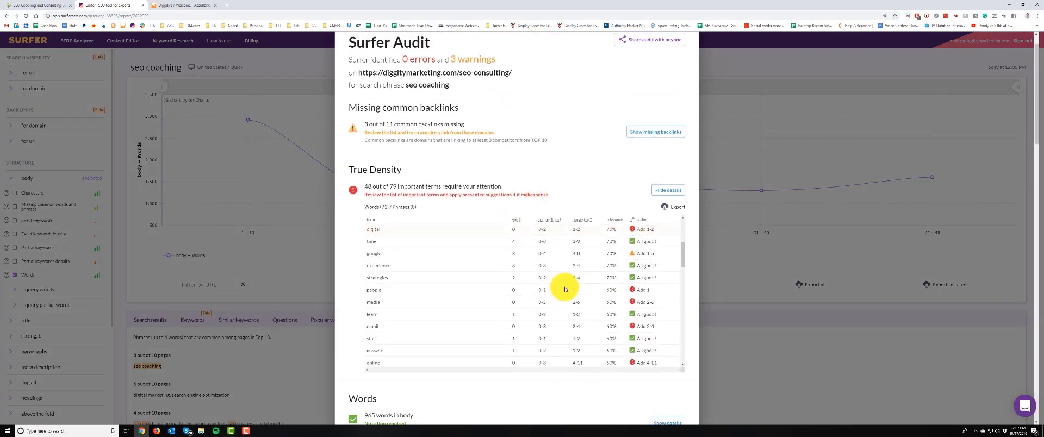
Expand the paragraph word-count comparison chart and review the single H1 element result
{"action": "scroll", "scroll_direction": "down", "scroll_amount": 3}
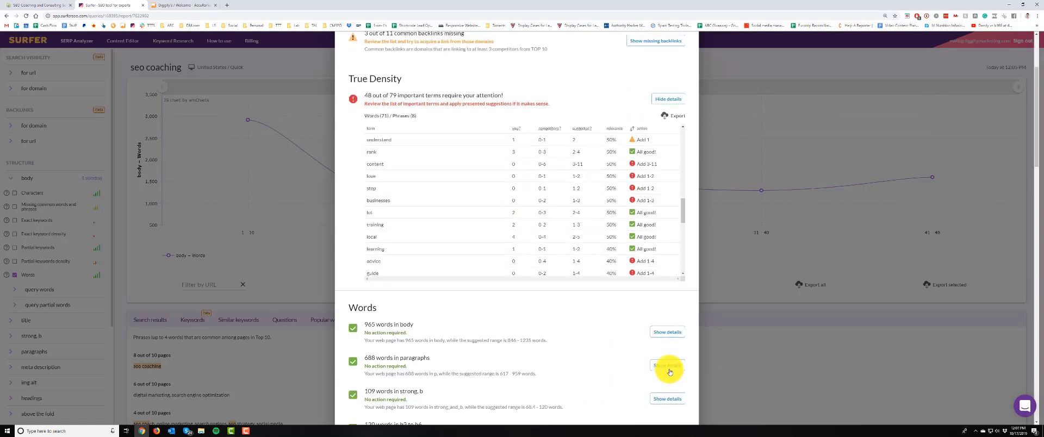
{"action": "left_click", "coordinate": [667, 365]}
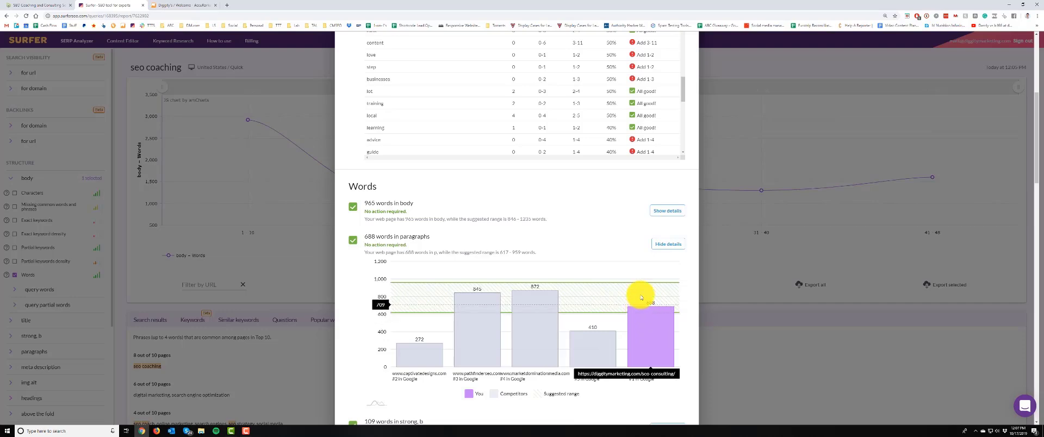
{"action": "scroll", "scroll_direction": "down", "scroll_amount": 3}
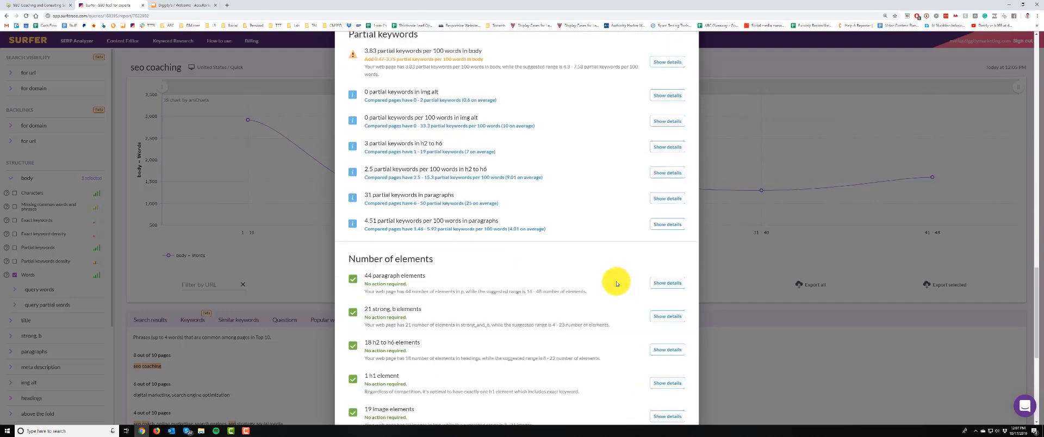
{"action": "scroll", "scroll_direction": "down", "scroll_amount": 3}
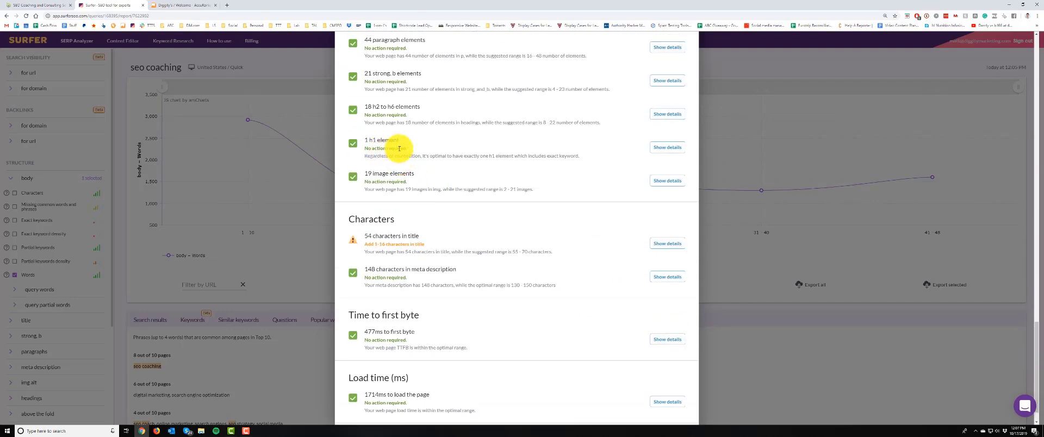
{"action": "scroll", "scroll_direction": "down", "scroll_amount": 3}
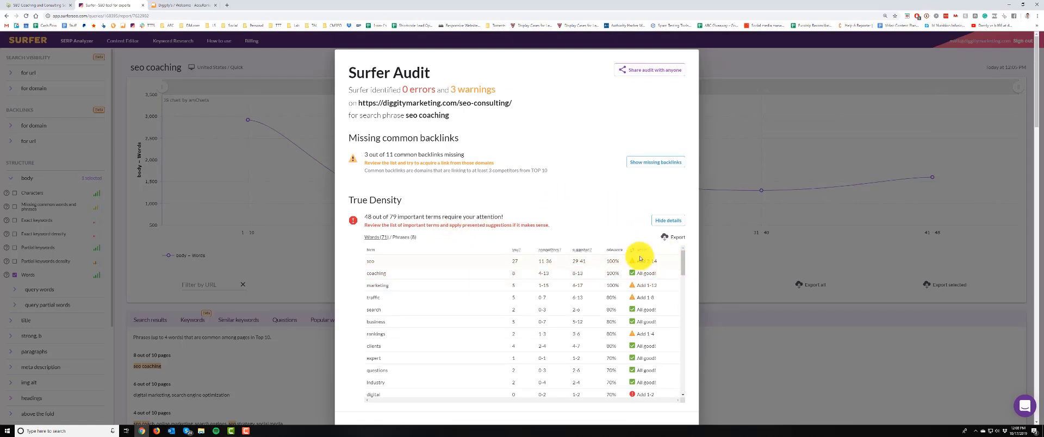
{"action": "mouse_move", "coordinate": [637, 382]}
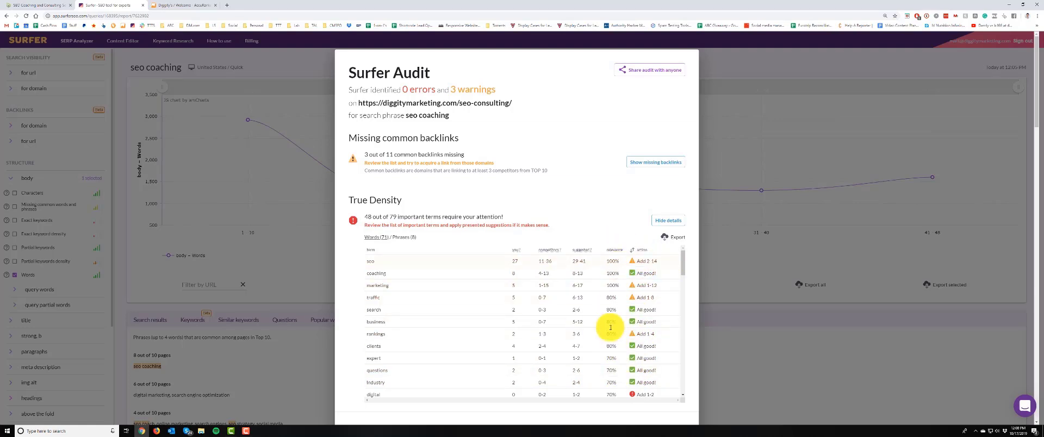
{"action": "mouse_move", "coordinate": [602, 255]}
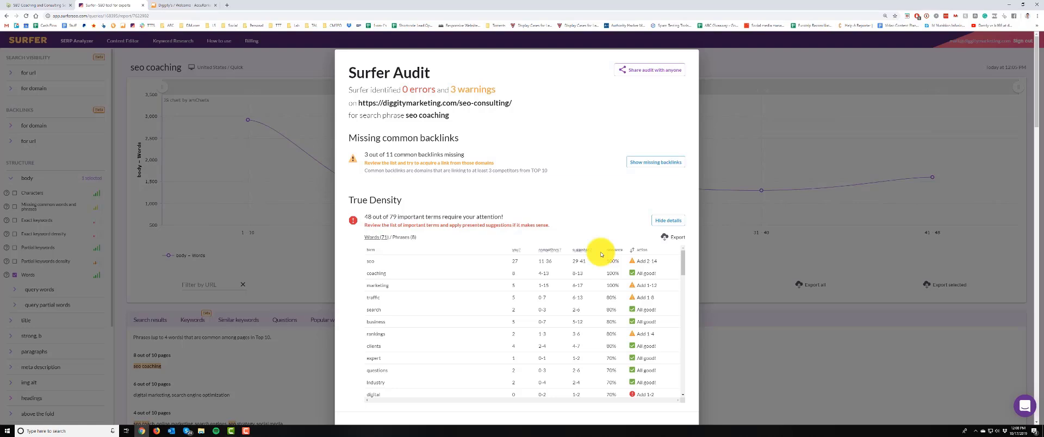
Switch from the Surfer audit over to AccuRanker
{"action": "left_click", "coordinate": [174, 5]}
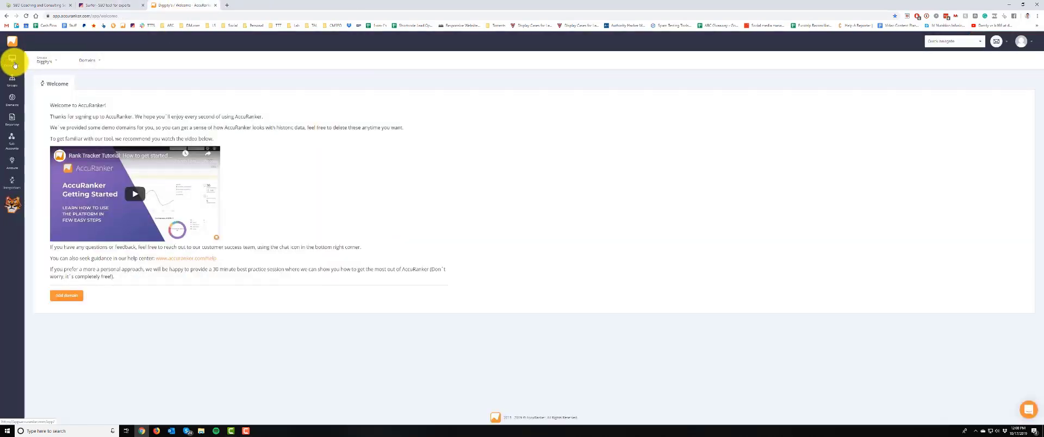
Open the Diggity Marketing domain and its tracked keyword list
{"action": "left_click", "coordinate": [11, 61]}
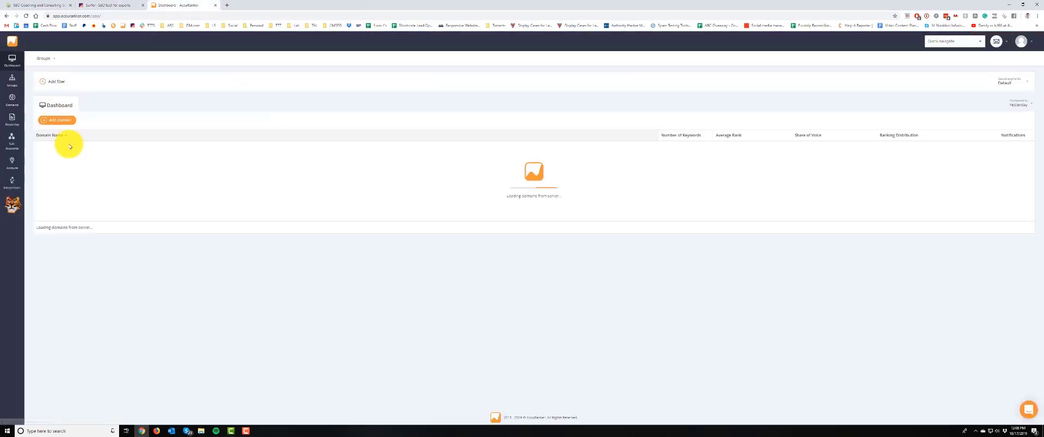
{"action": "left_click", "coordinate": [71, 147]}
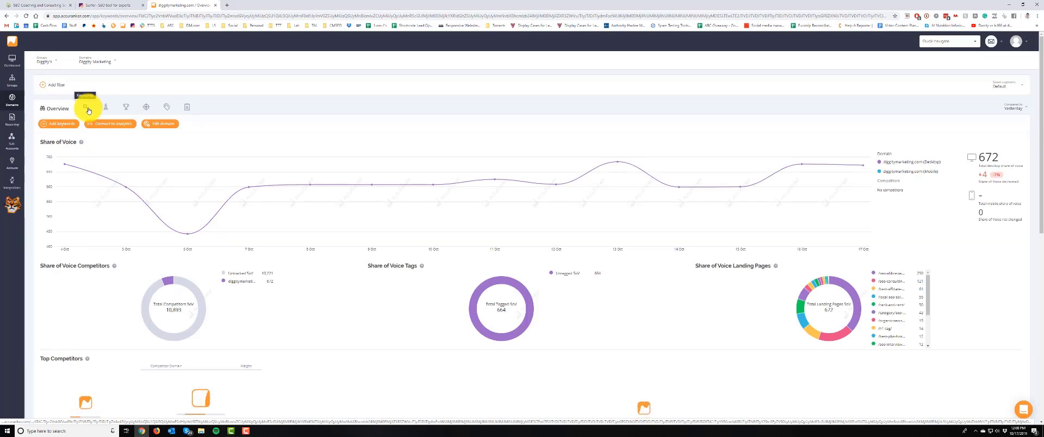
{"action": "left_click", "coordinate": [85, 107]}
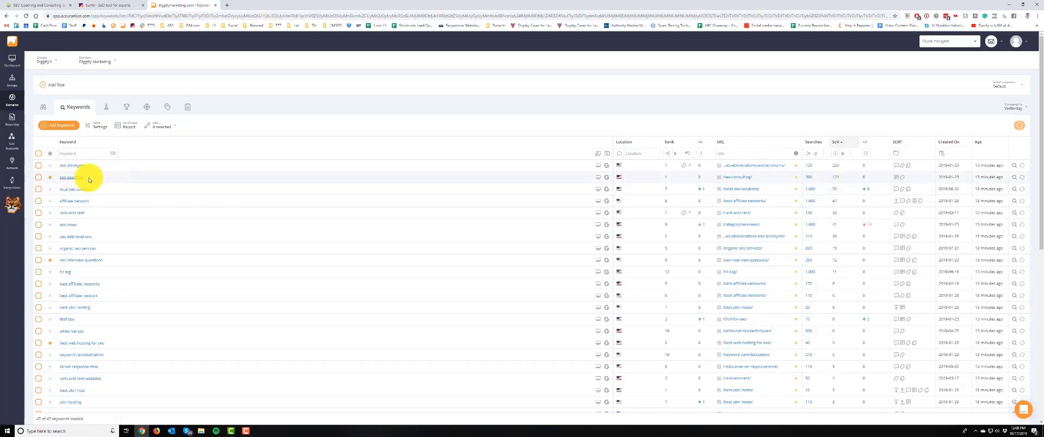
Open the seo coaching keyword's rank history showing position 1
{"action": "left_click", "coordinate": [60, 177]}
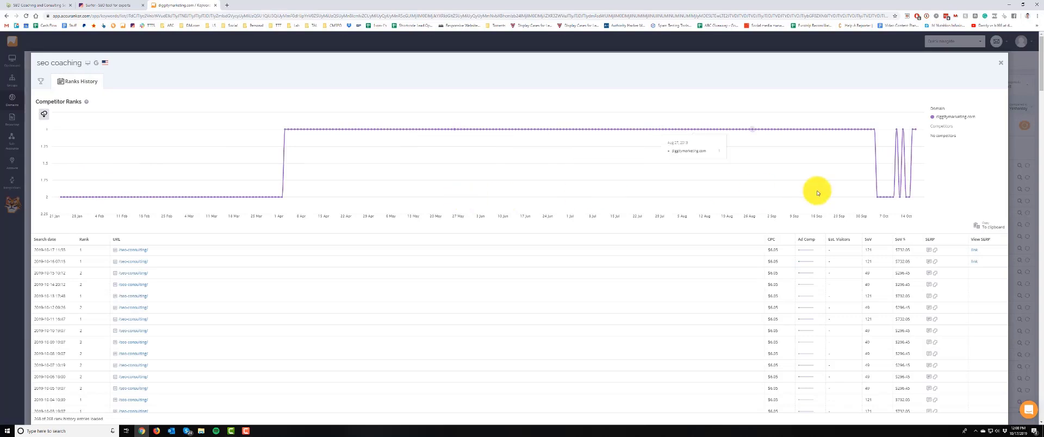
{"action": "mouse_move", "coordinate": [875, 137]}
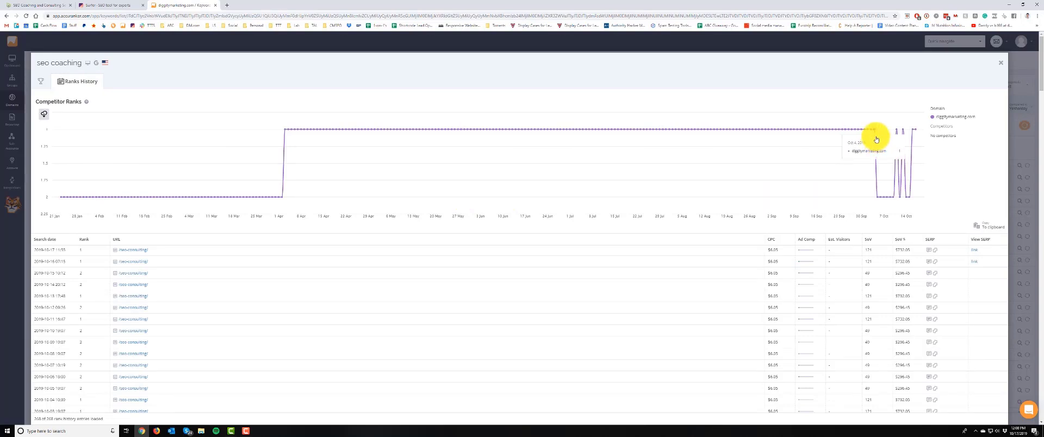
{"action": "mouse_move", "coordinate": [890, 202]}
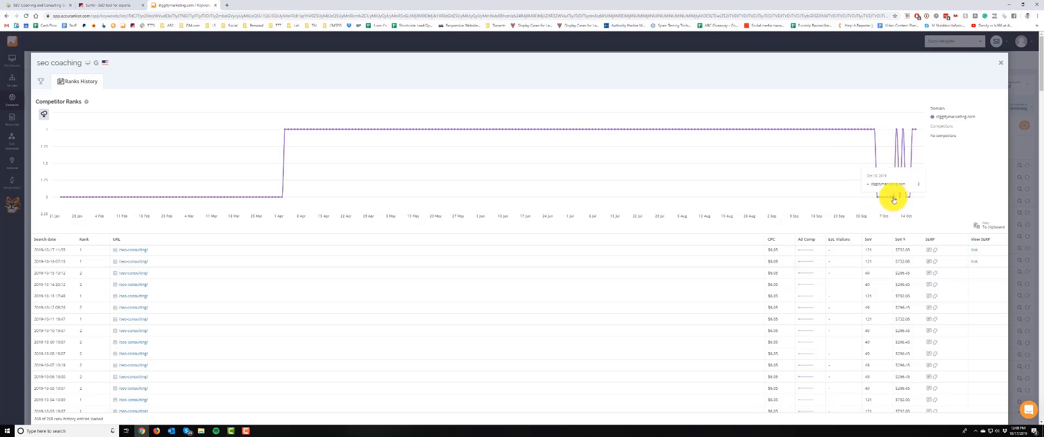
{"action": "mouse_move", "coordinate": [901, 172]}
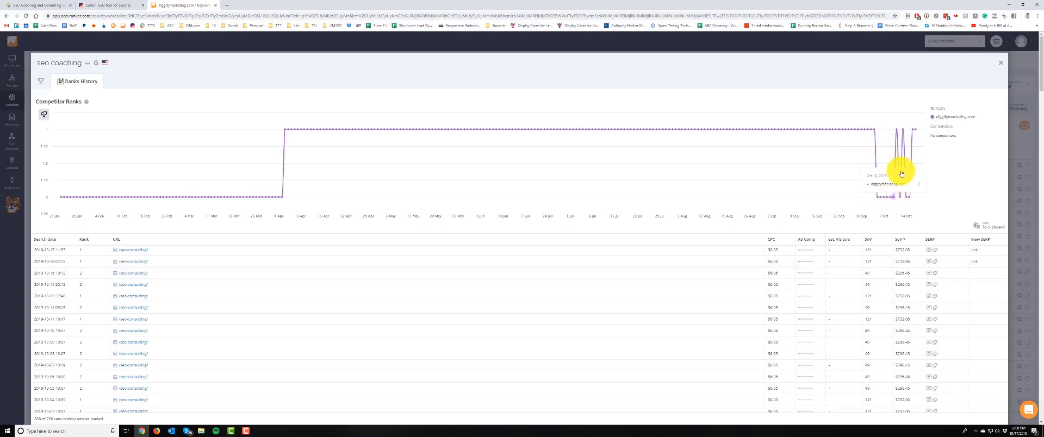
{"action": "mouse_move", "coordinate": [900, 136]}
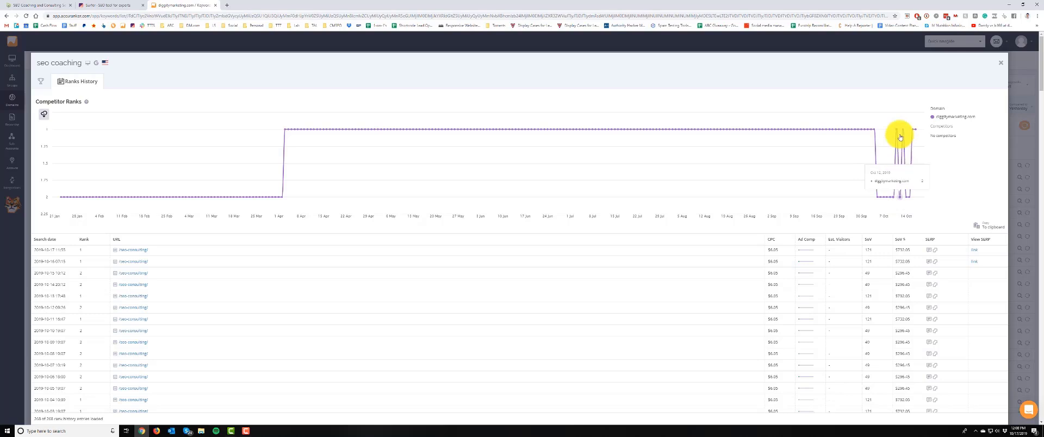
{"action": "mouse_move", "coordinate": [903, 133]}
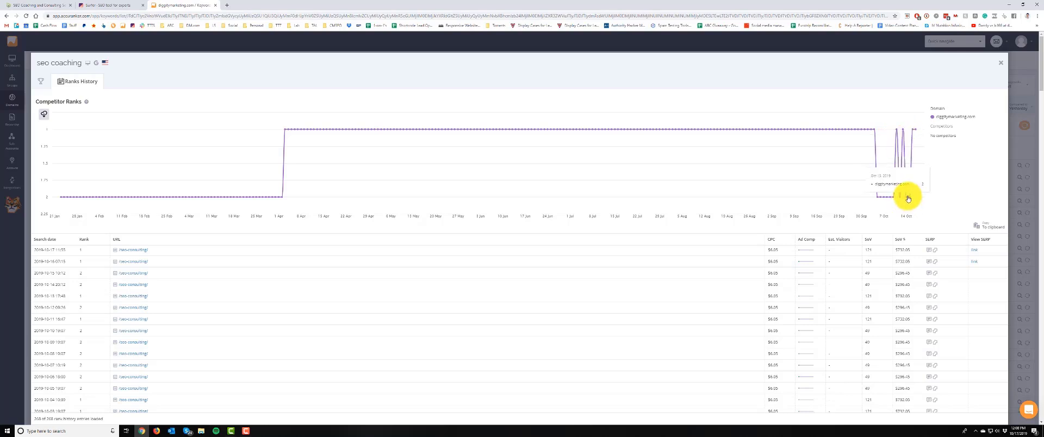
{"action": "mouse_move", "coordinate": [916, 132]}
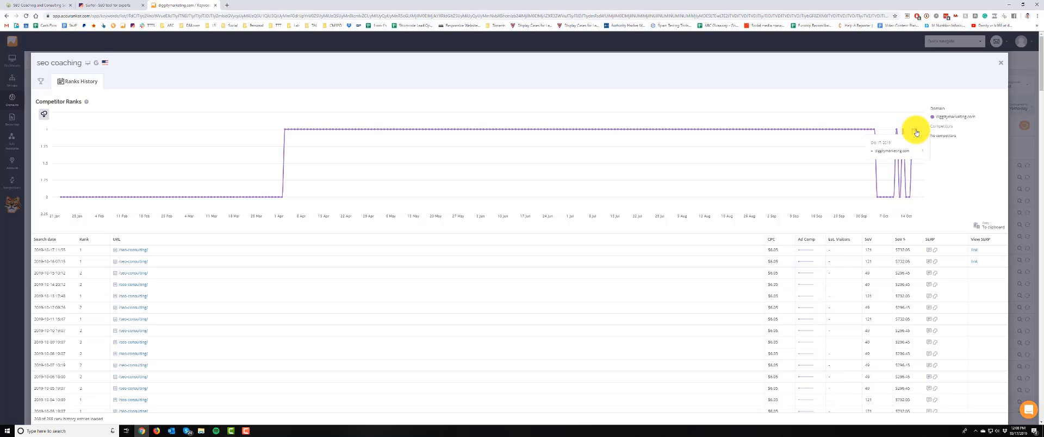
{"action": "mouse_move", "coordinate": [104, 264]}
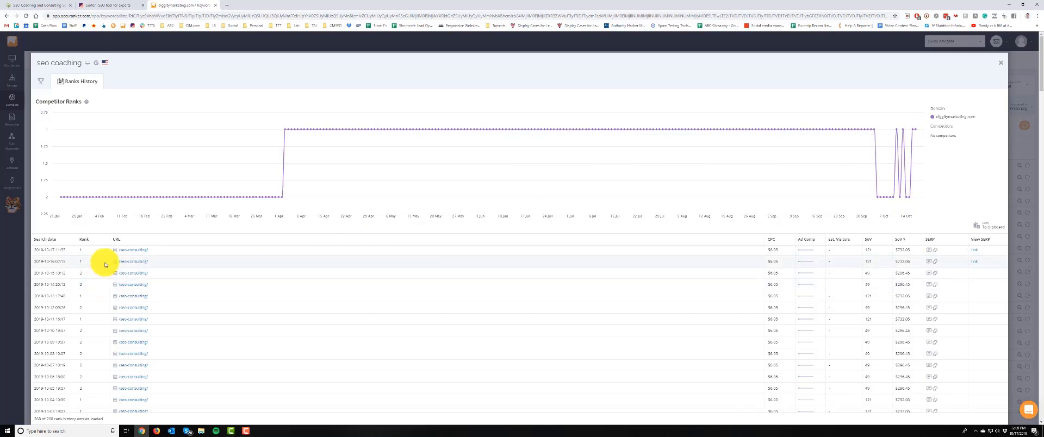
{"action": "mouse_move", "coordinate": [126, 260]}
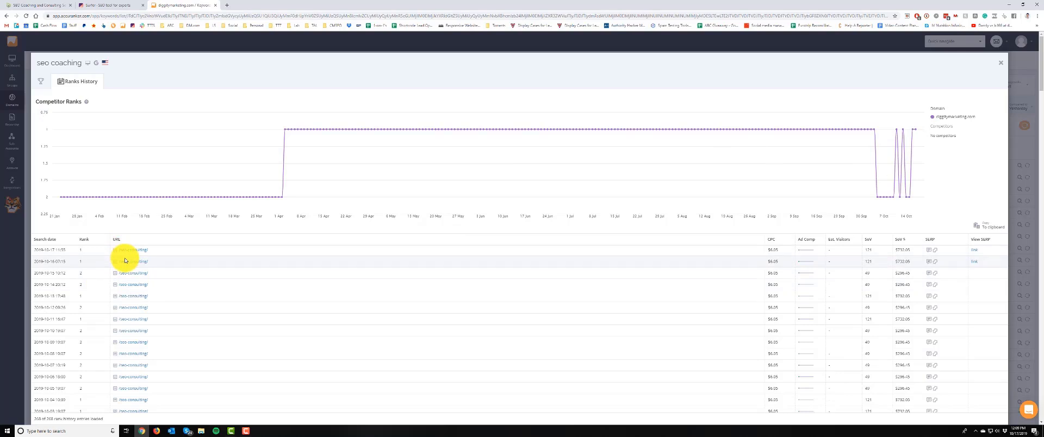
{"action": "mouse_move", "coordinate": [916, 131]}
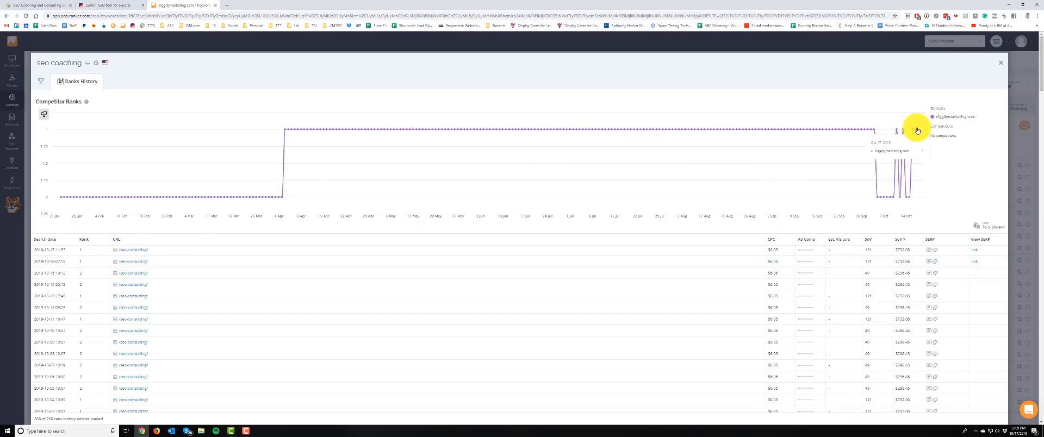